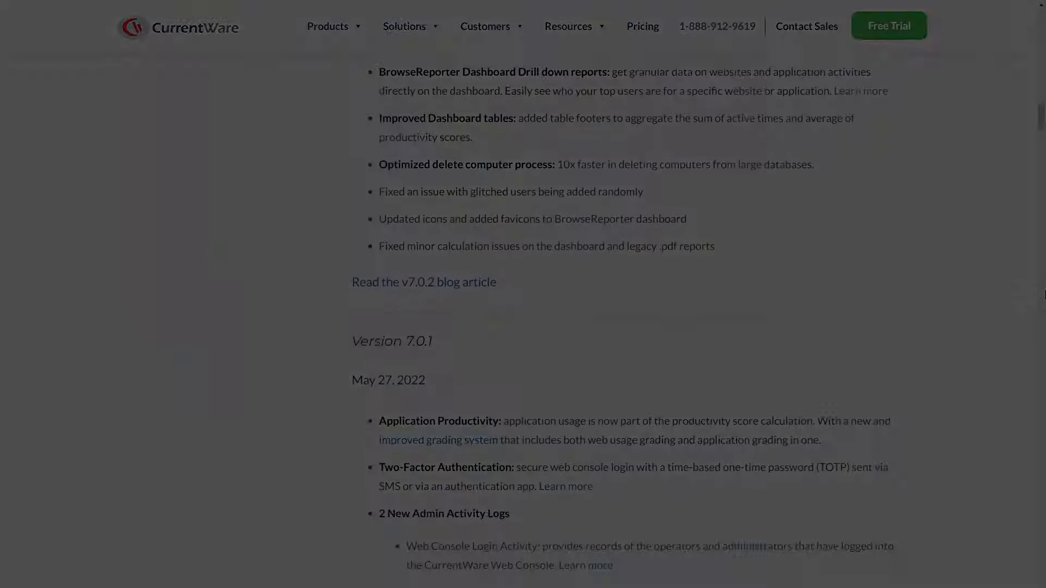
# Scroll down through the CurrentWare release notes page
pyautogui.scroll(-3)
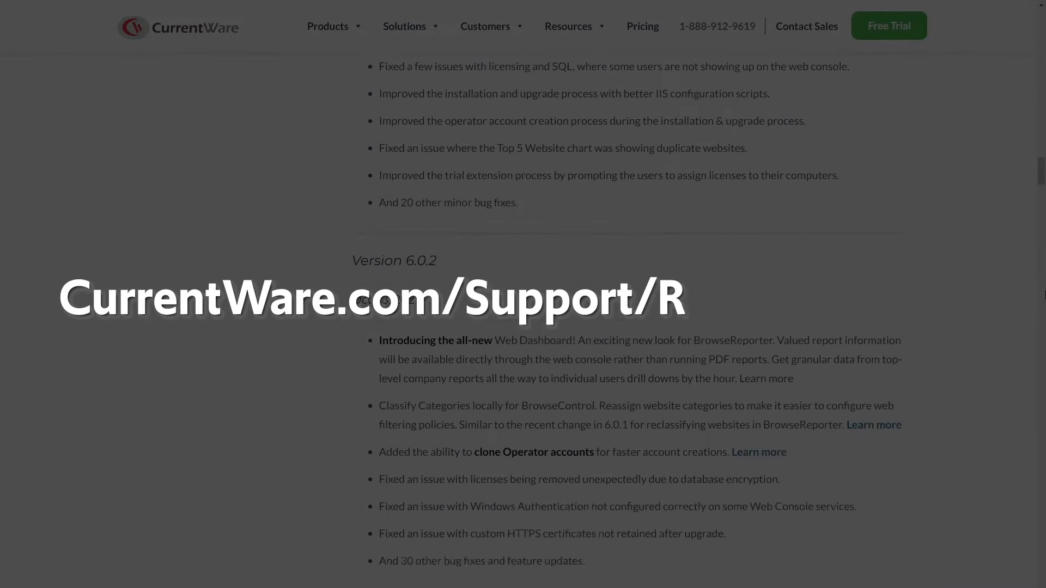
pyautogui.scroll(-3)
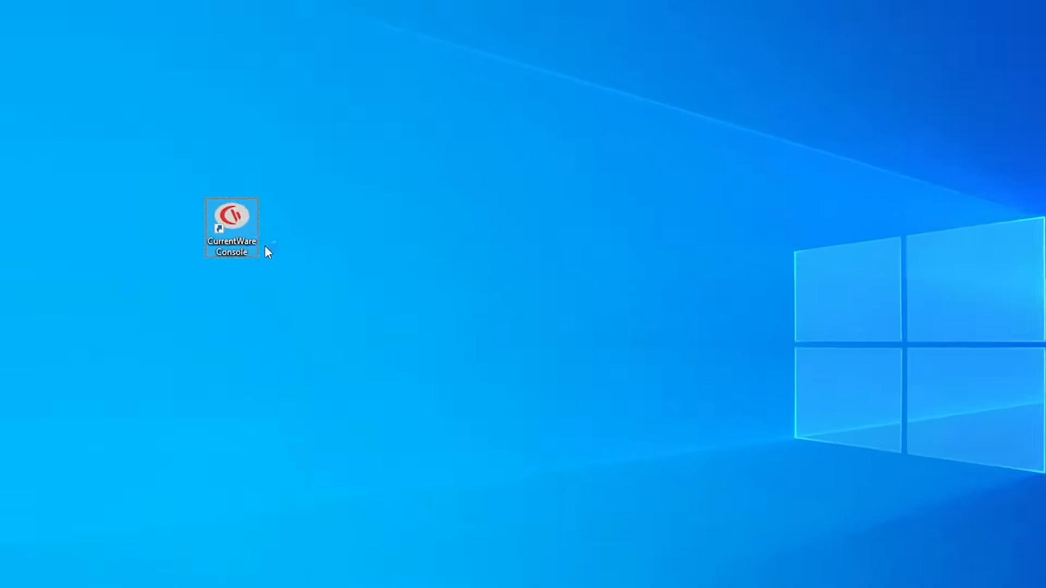
# Launch the CurrentWare Console and sign in as operator 'dale'
pyautogui.doubleClick(231, 221)
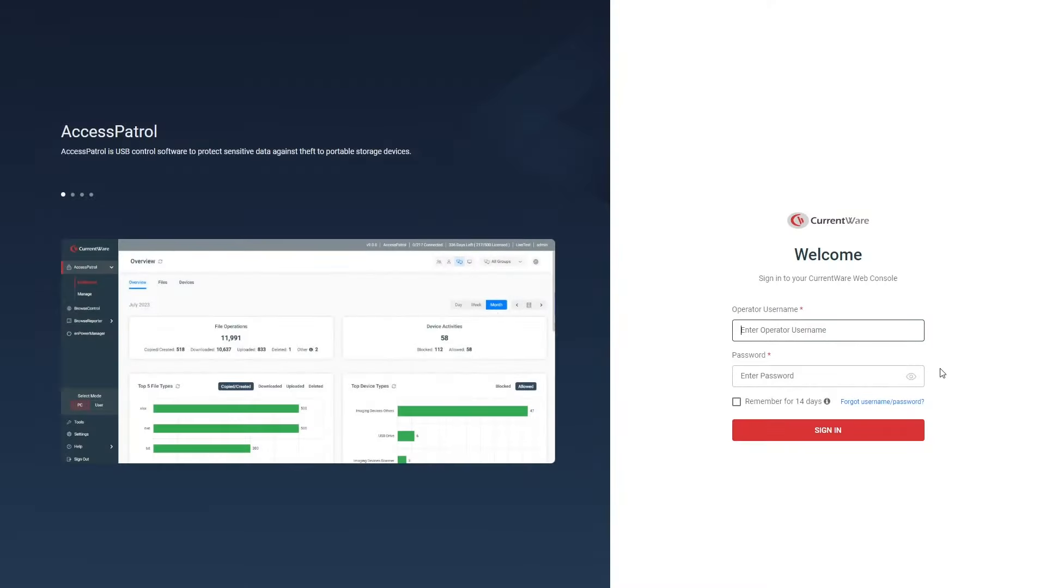
pyautogui.write('dale')
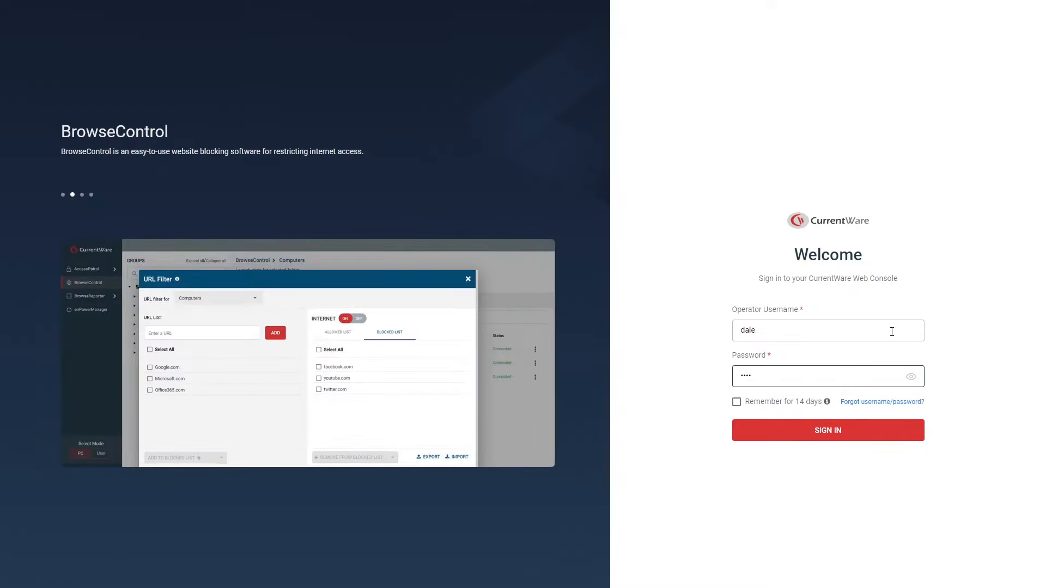
pyautogui.click(828, 431)
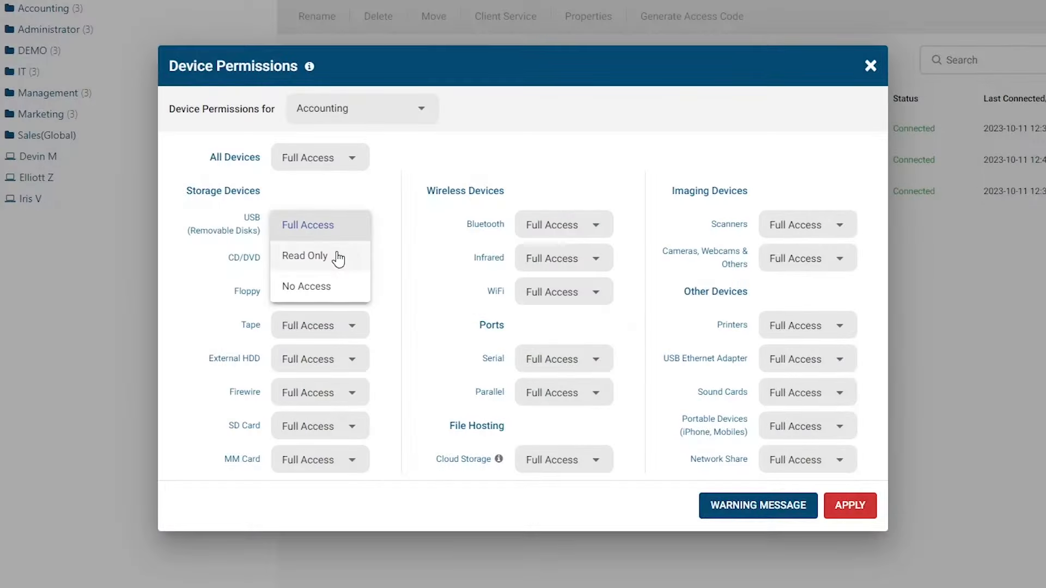
# Set Import Users to Active Directory Synchronization with domain YourDomain, username Admin and its password
pyautogui.click(307, 287)
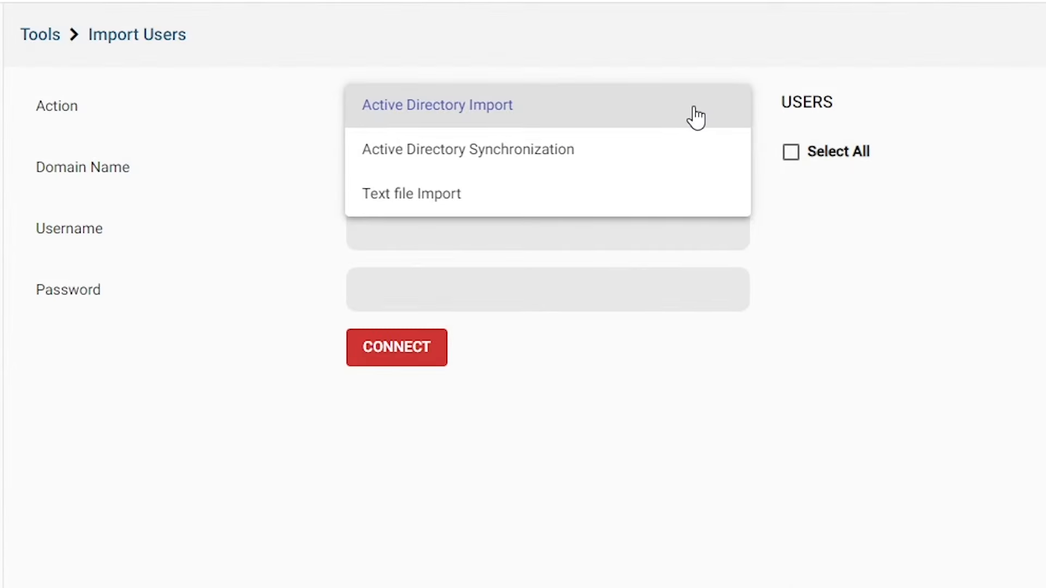
pyautogui.click(467, 149)
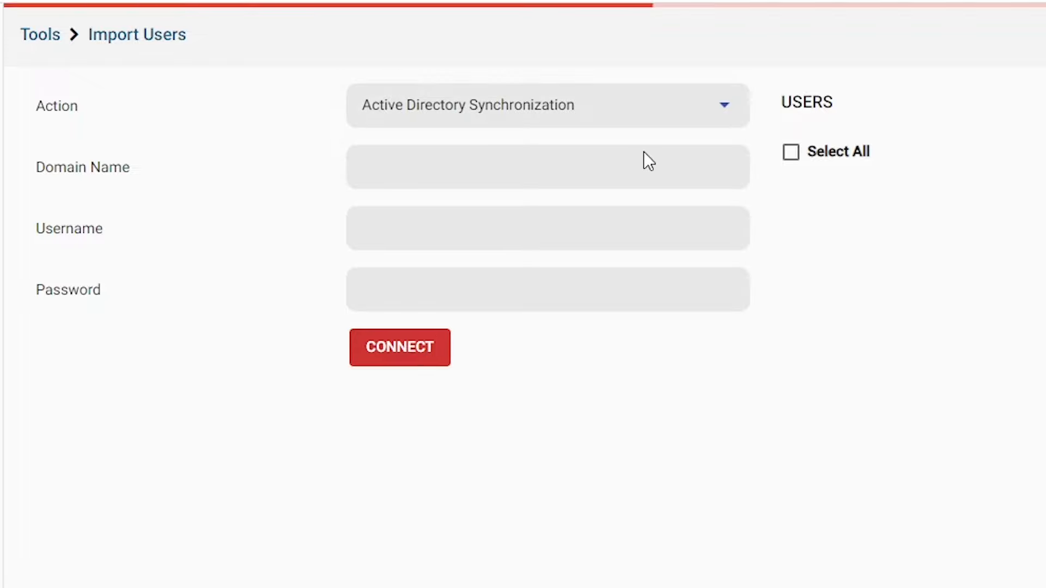
pyautogui.write('Y')
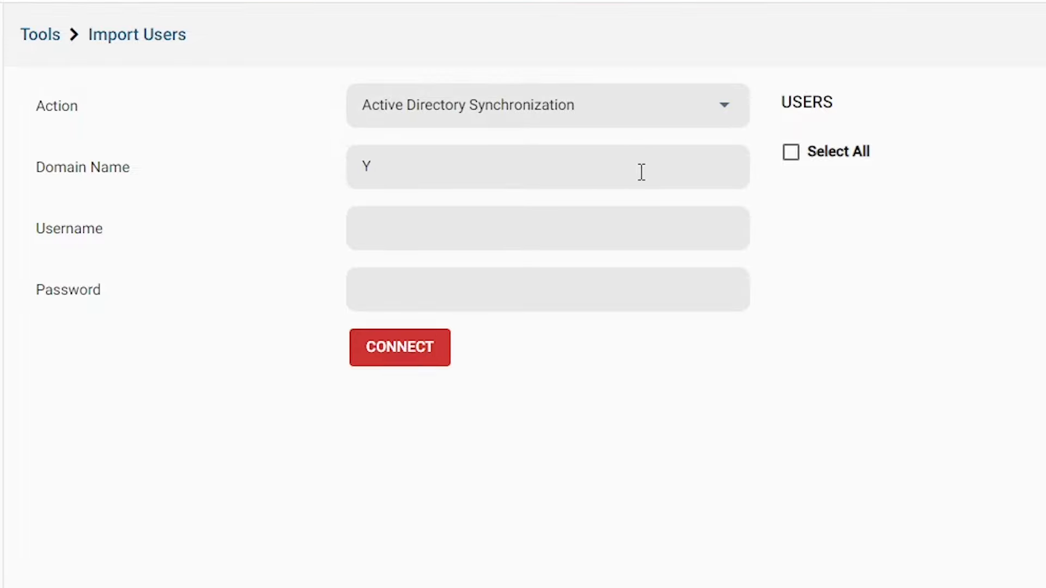
pyautogui.write('Admin')
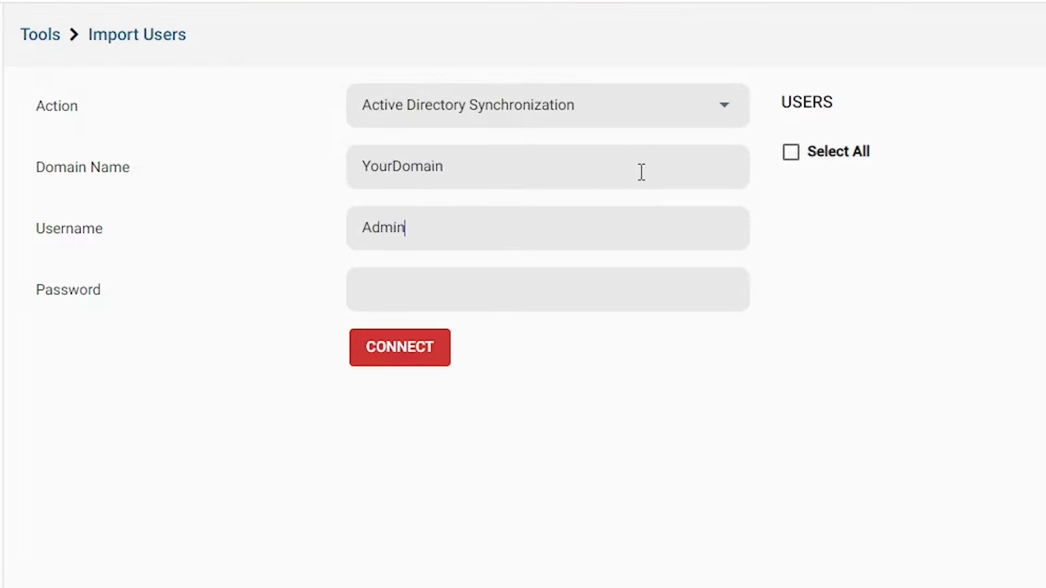
pyautogui.write('•••••')
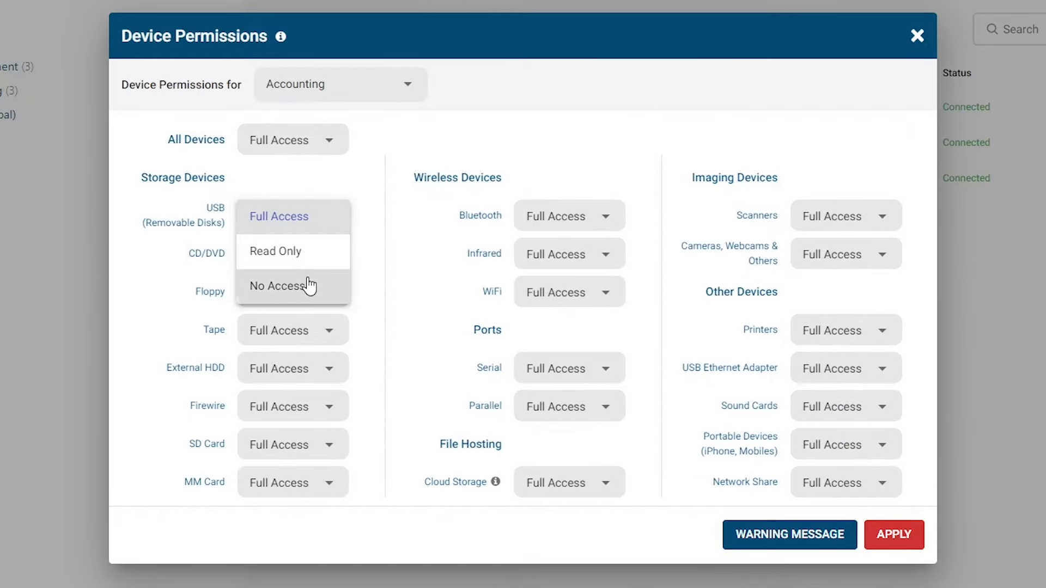
# Switch Today's Insights to the per-user productivity score view
pyautogui.click(569, 215)
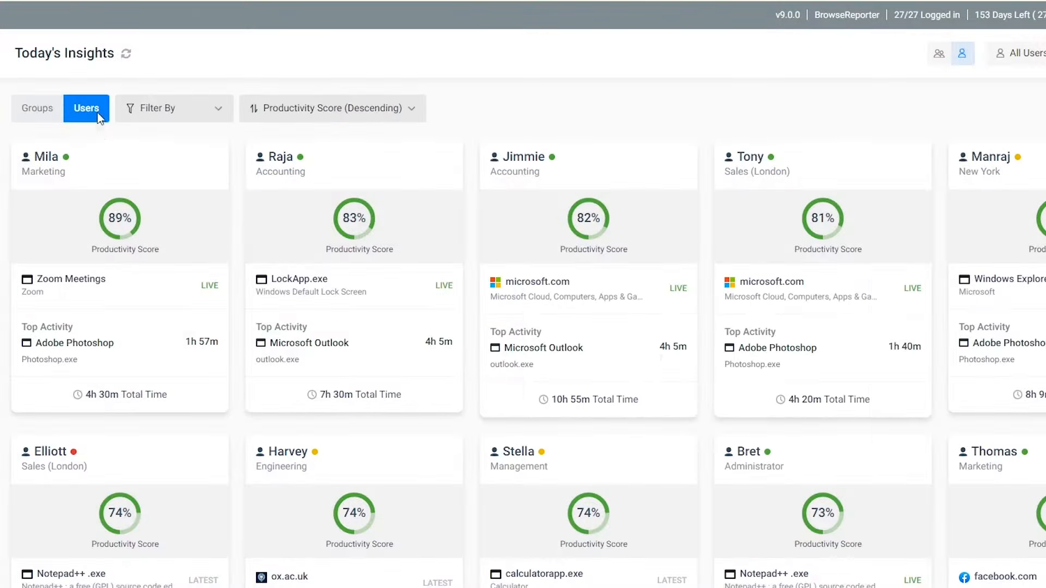
pyautogui.moveTo(120, 236)
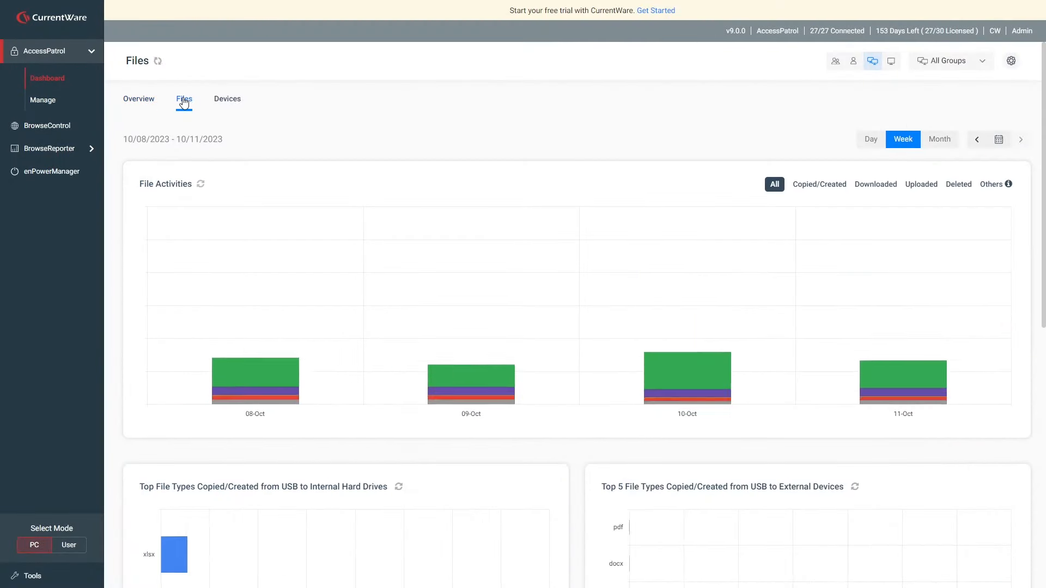
# Scroll through the AccessPatrol Files dashboard charts down to the Activity Log
pyautogui.scroll(-3)
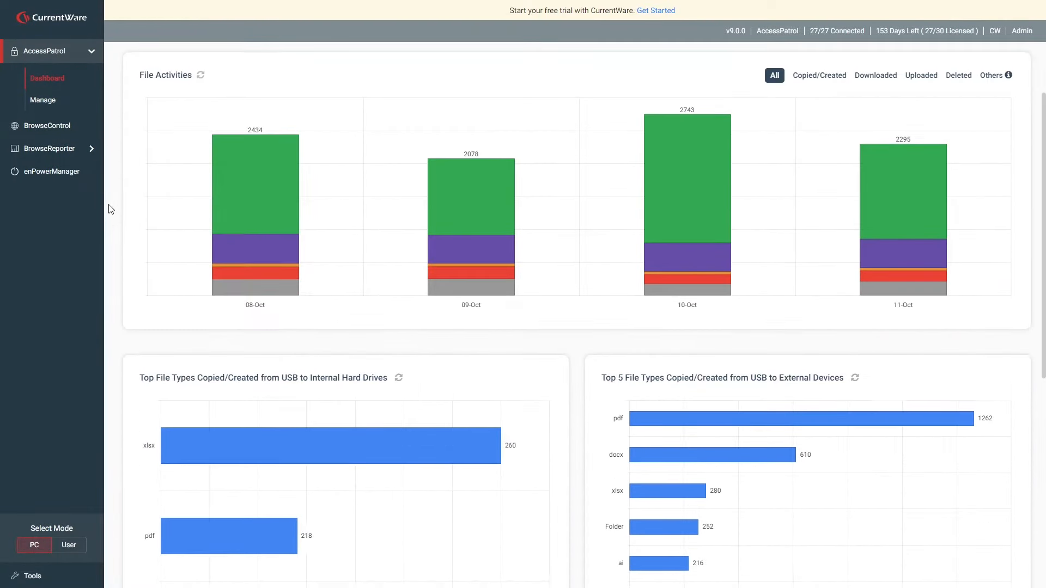
pyautogui.scroll(-3)
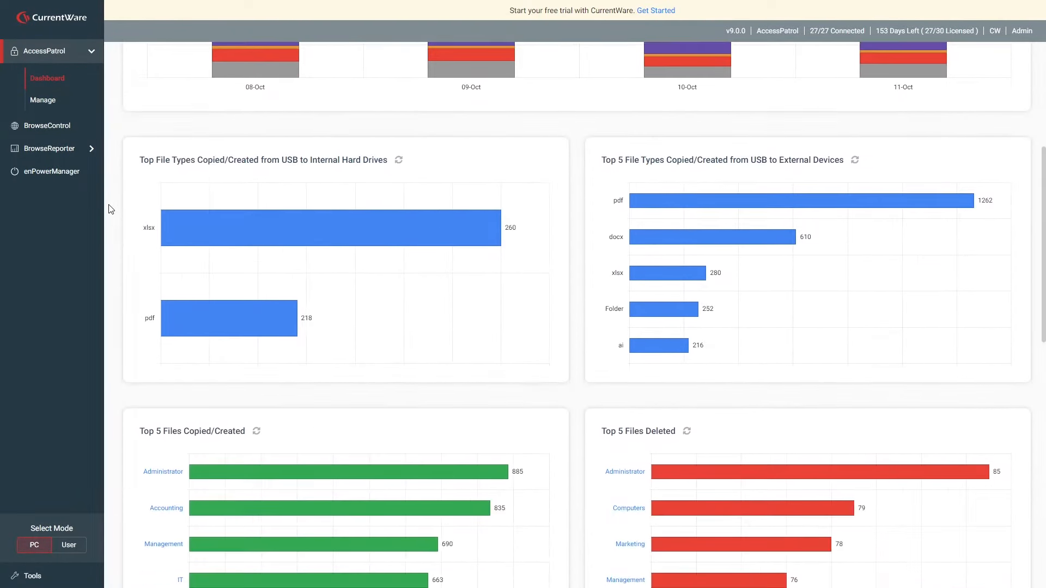
pyautogui.scroll(-3)
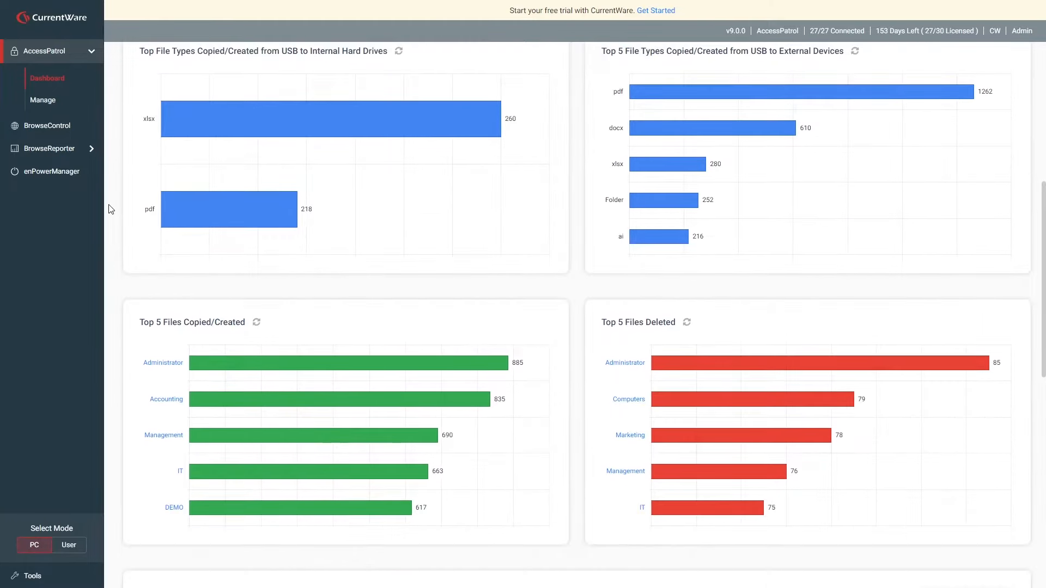
pyautogui.scroll(-3)
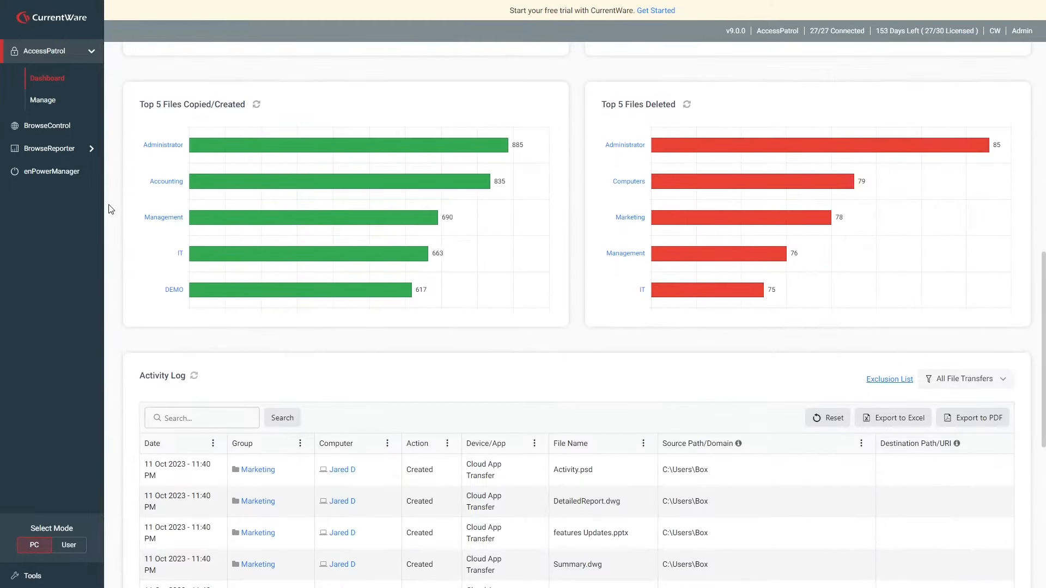
pyautogui.scroll(-3)
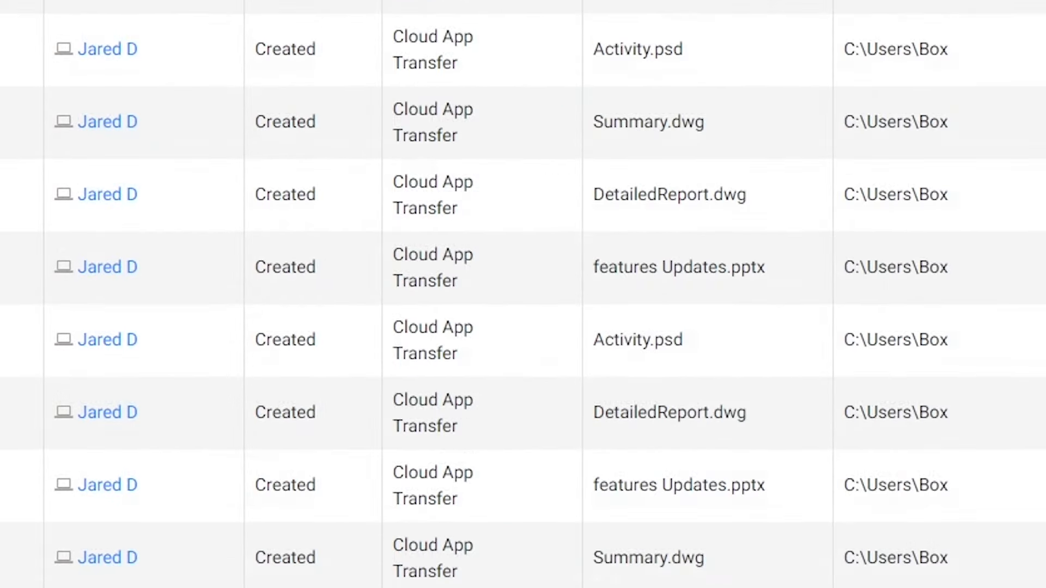
pyautogui.scroll(-3)
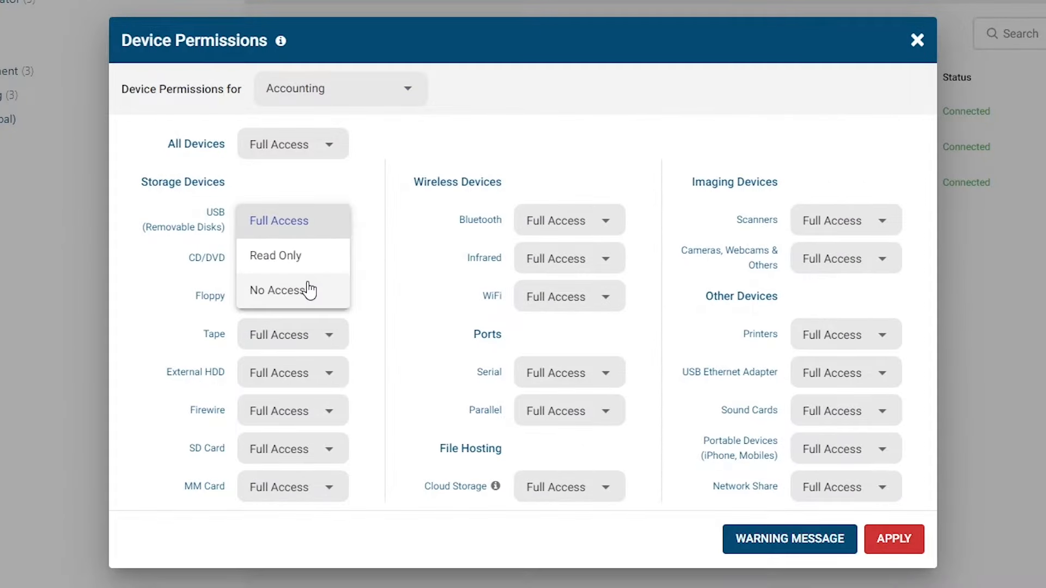
# Deny Accounting access to USB removable disks and apply the device permissions
pyautogui.click(276, 290)
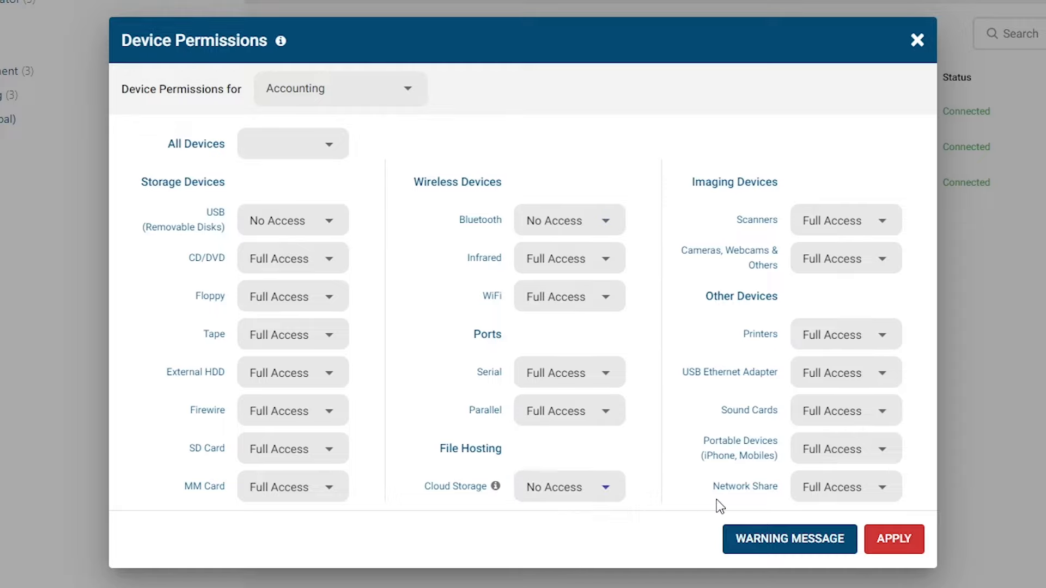
pyautogui.click(844, 487)
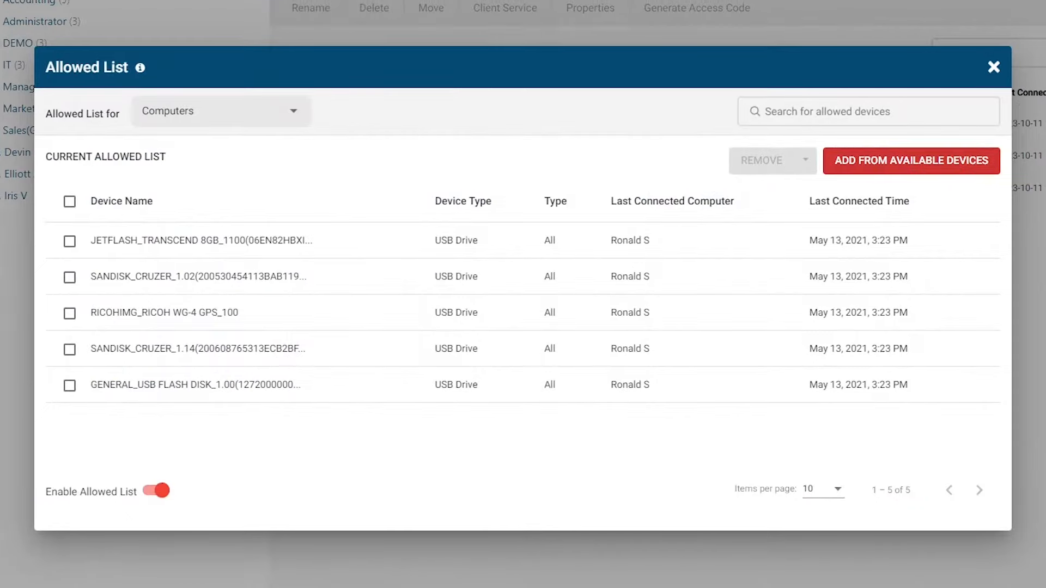
pyautogui.click(221, 111)
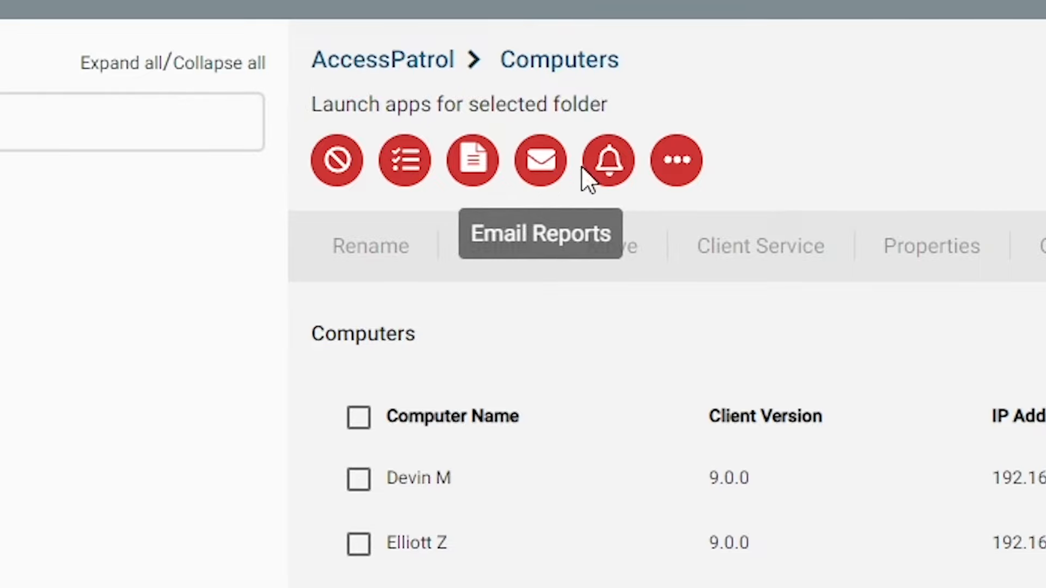
pyautogui.click(608, 160)
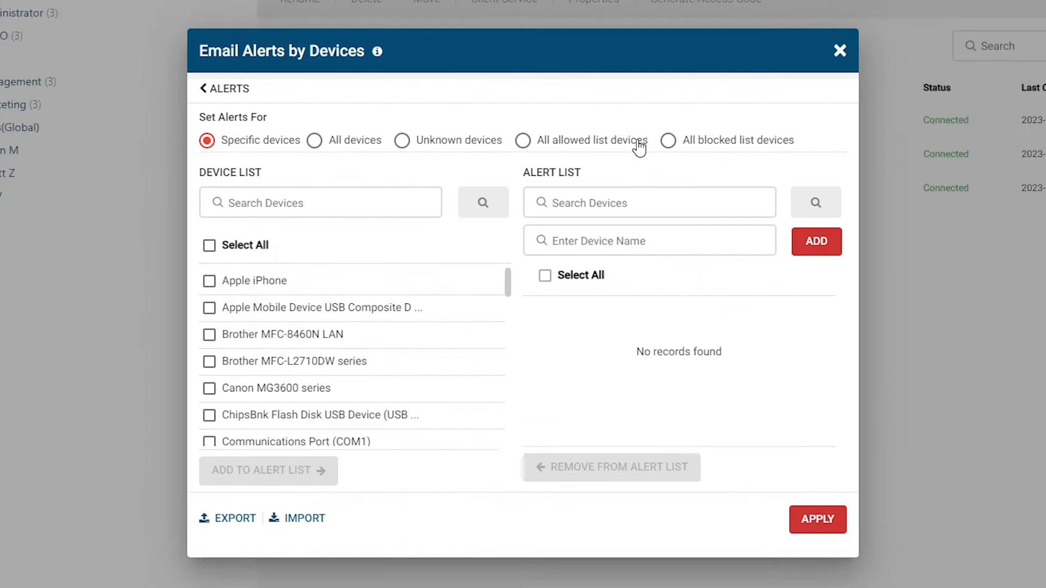
# Set Accounting's Device Blocker Message to Message Box and dismiss the policy notice
pyautogui.click(668, 140)
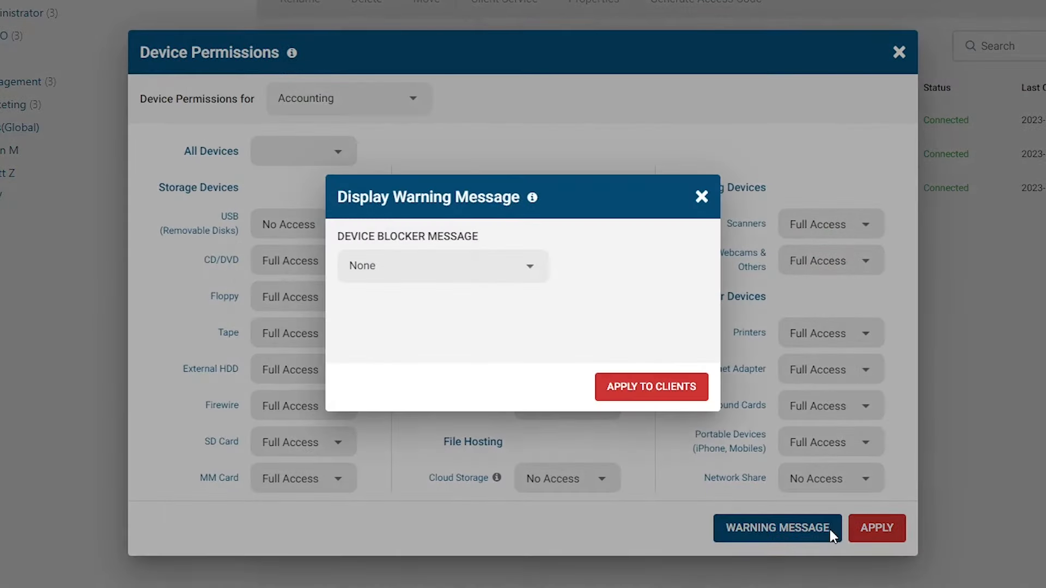
pyautogui.click(442, 266)
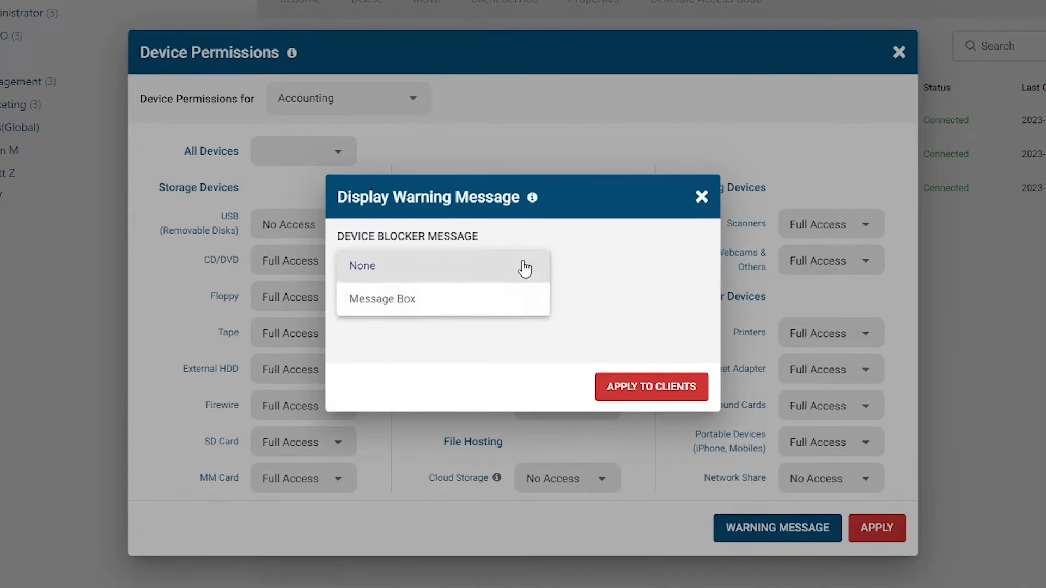
pyautogui.click(382, 298)
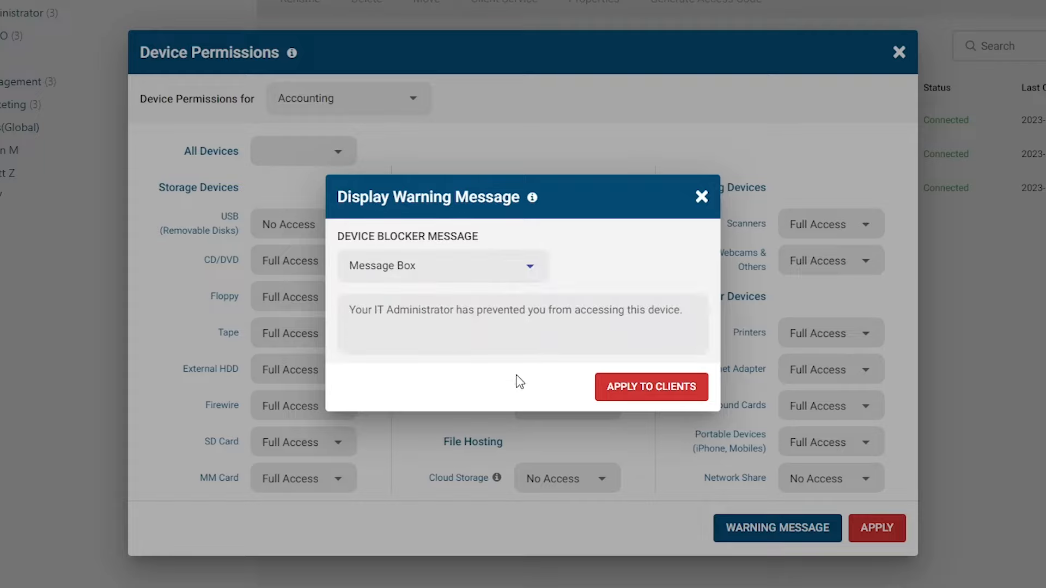
pyautogui.moveTo(572, 396)
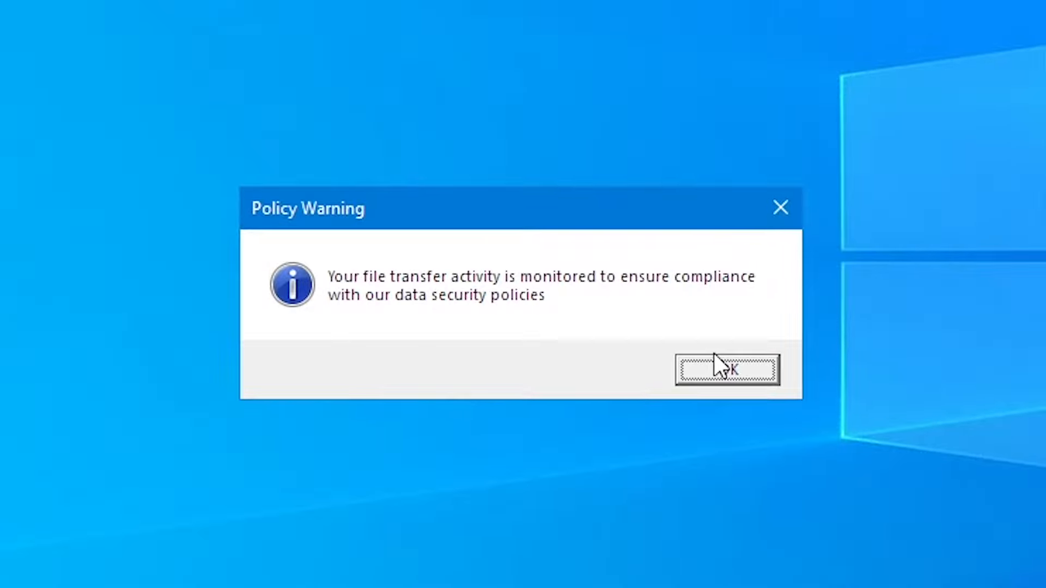
pyautogui.click(727, 369)
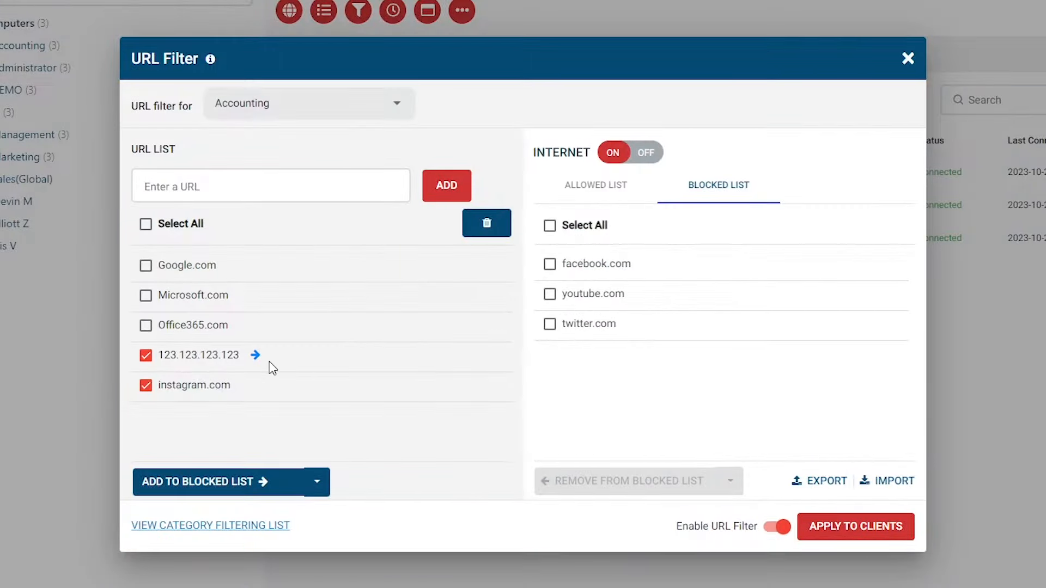
# Pick additional websites to add to Accounting's blocked list in the URL Filter
pyautogui.click(207, 482)
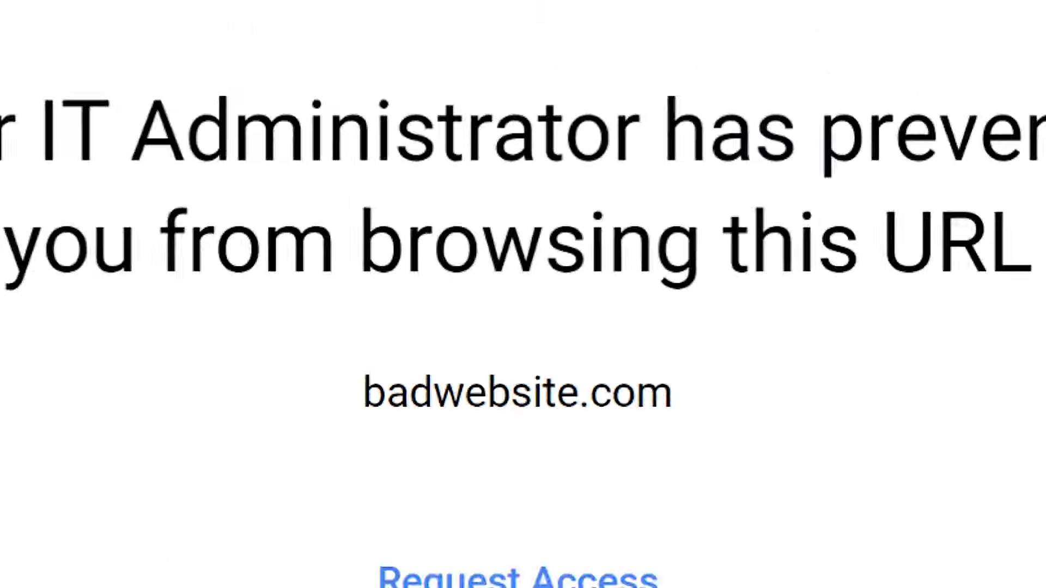
pyautogui.scroll(-3)
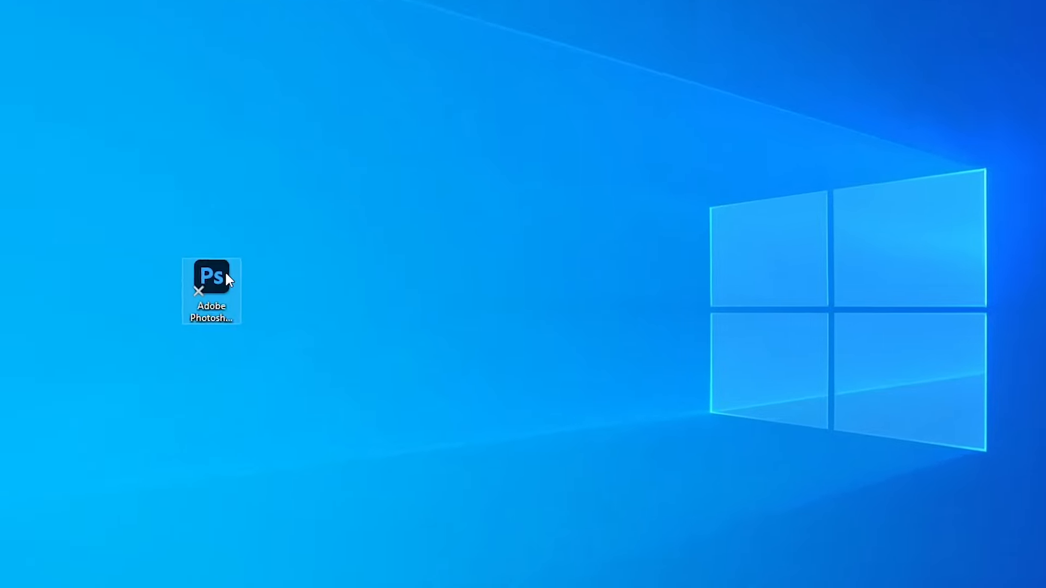
# Set Zipped Files to Always block downloads & uploads in the file transfer settings
pyautogui.doubleClick(212, 278)
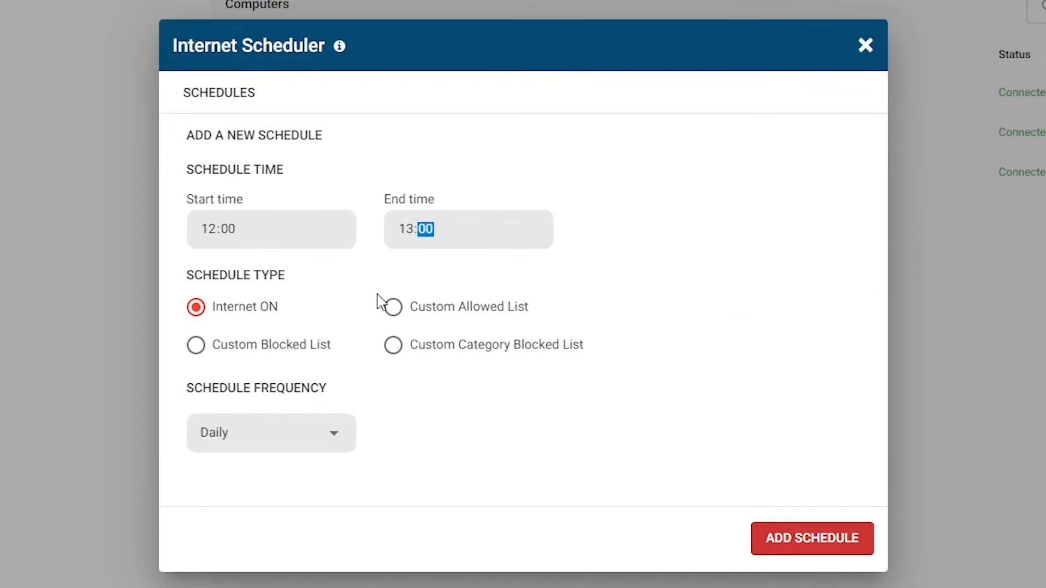
pyautogui.click(393, 307)
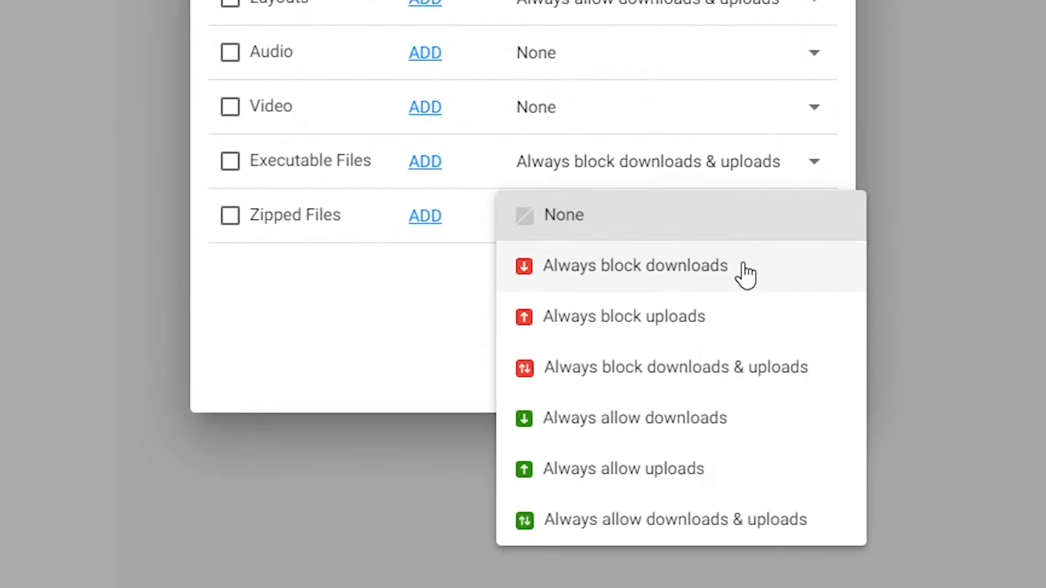
pyautogui.moveTo(764, 384)
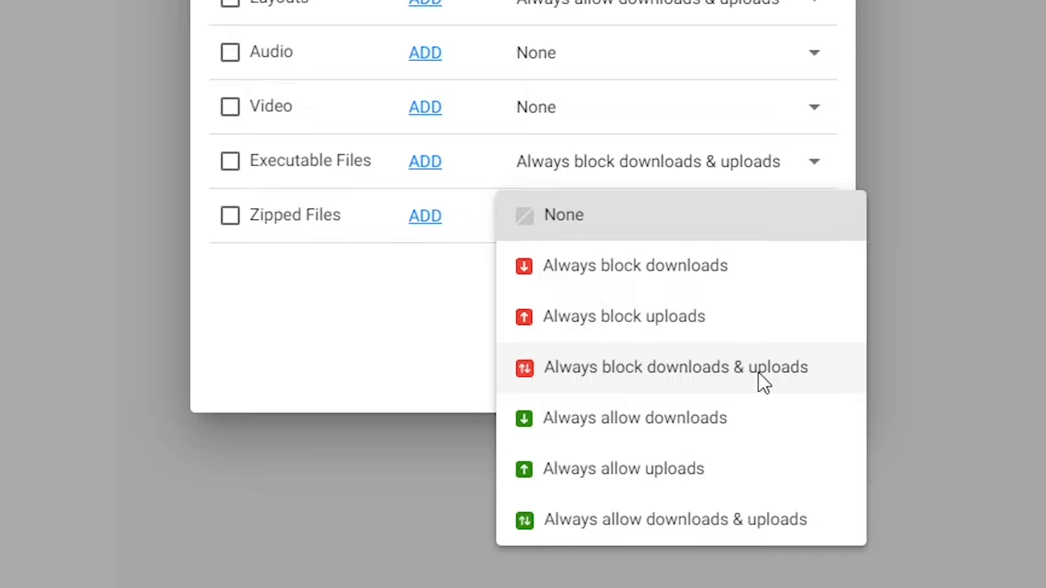
pyautogui.click(676, 367)
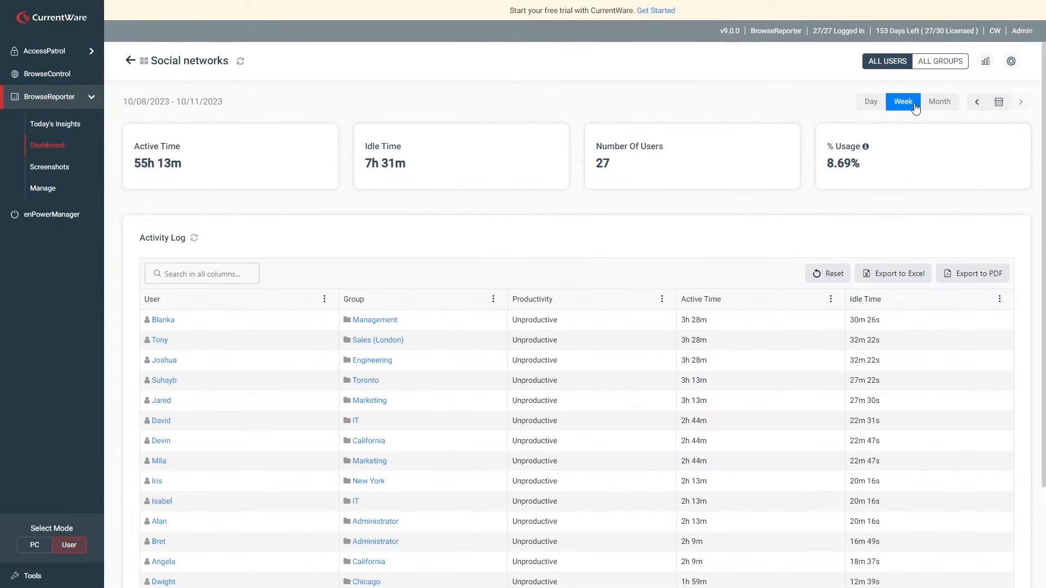
pyautogui.moveTo(876, 190)
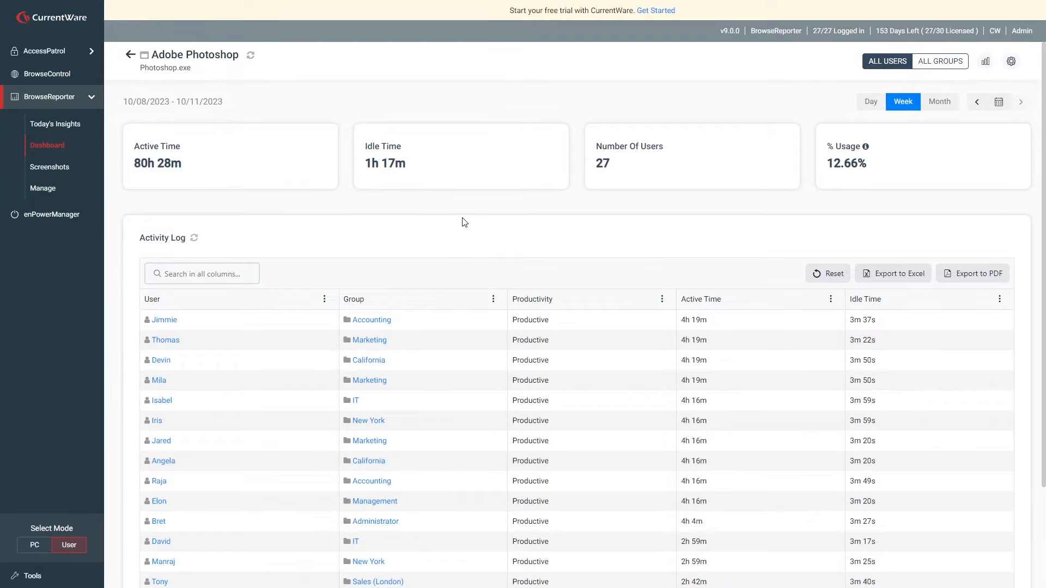
# Review the BrowseReporter Bandwidth and Locations reports, scrolling through their charts
pyautogui.click(430, 100)
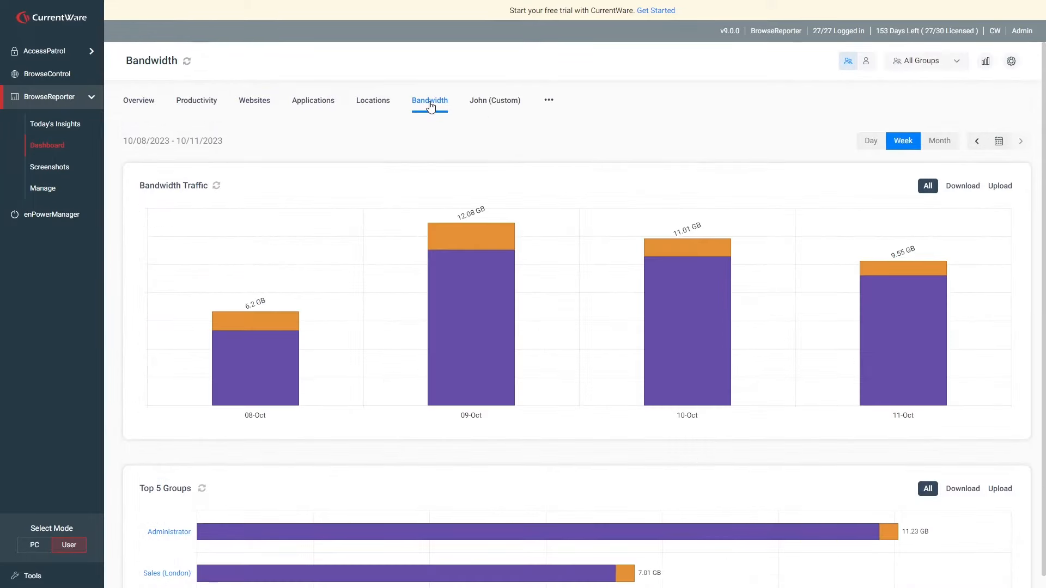
pyautogui.click(372, 97)
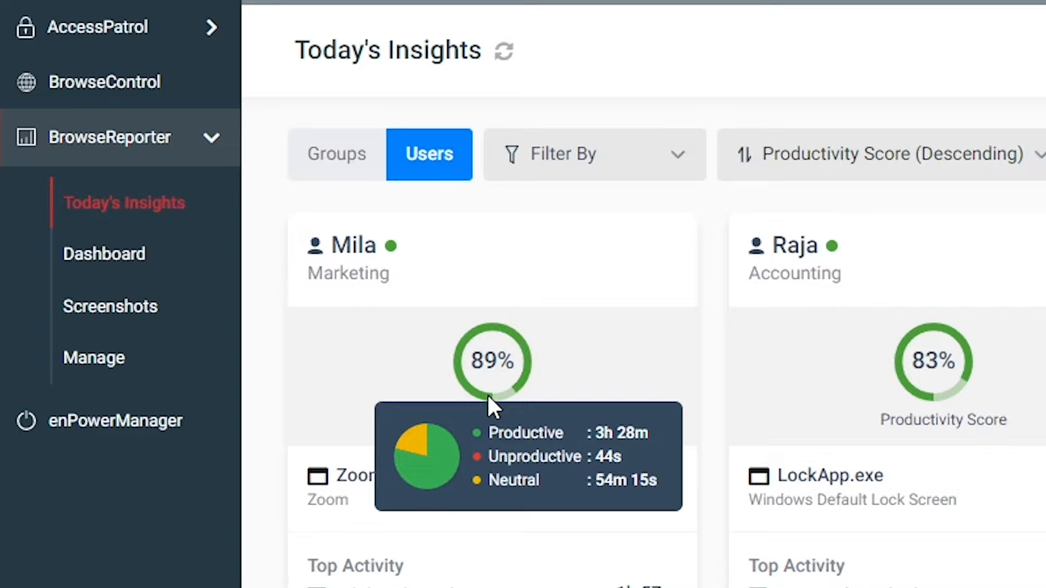
pyautogui.scroll(-3)
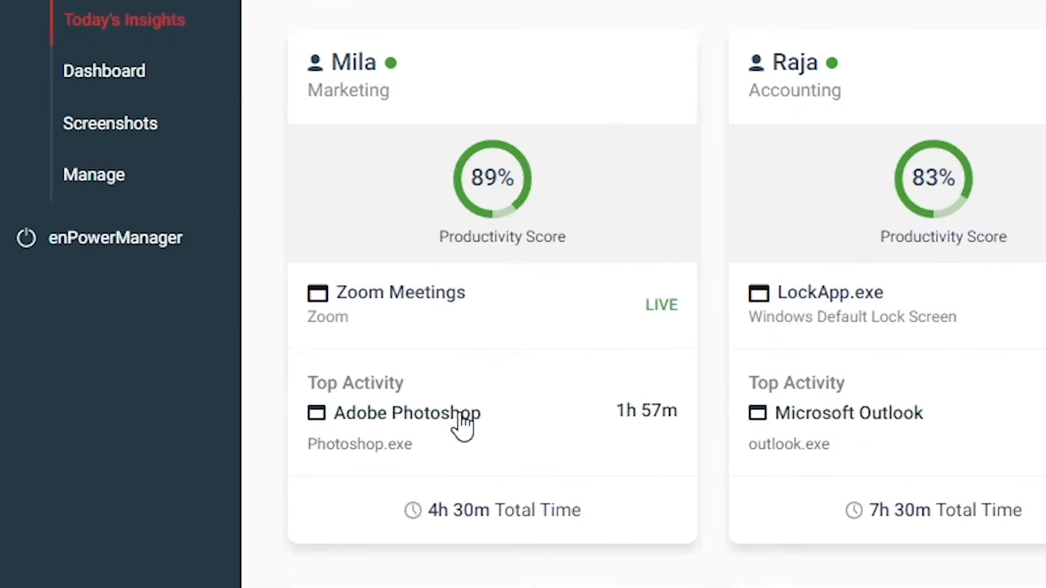
pyautogui.moveTo(492, 176)
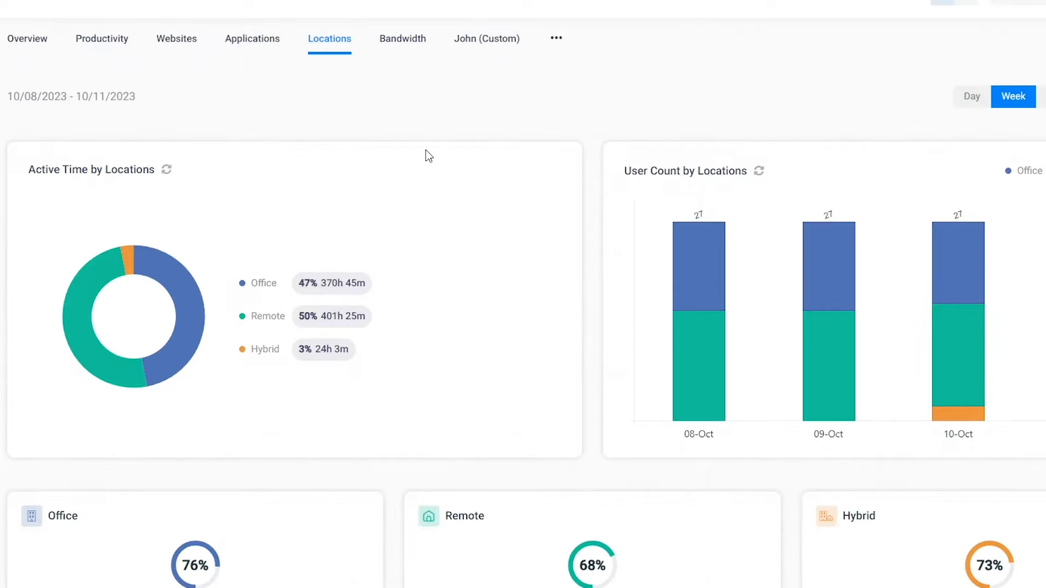
pyautogui.scroll(-3)
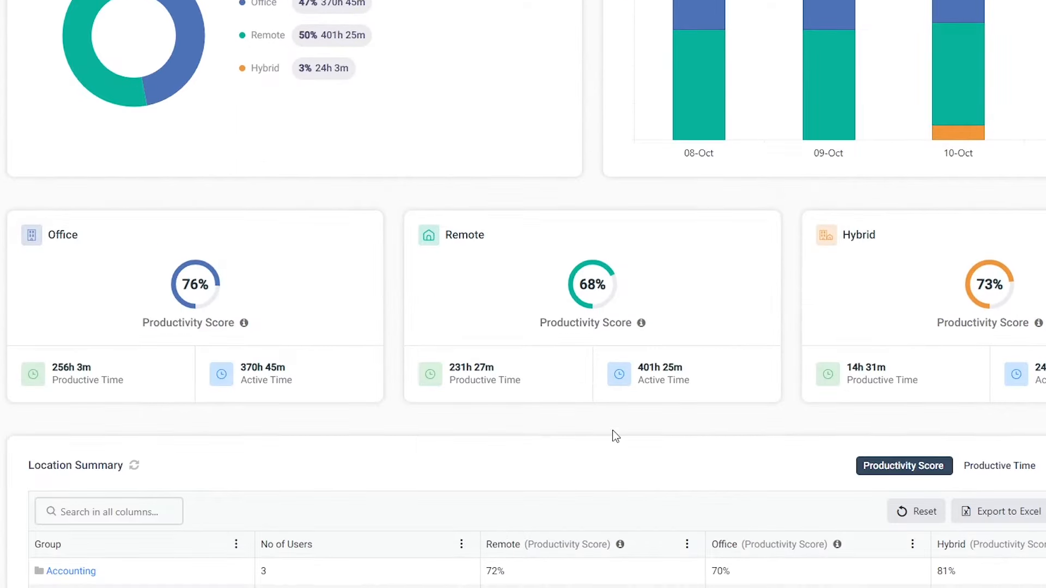
pyautogui.moveTo(722, 425)
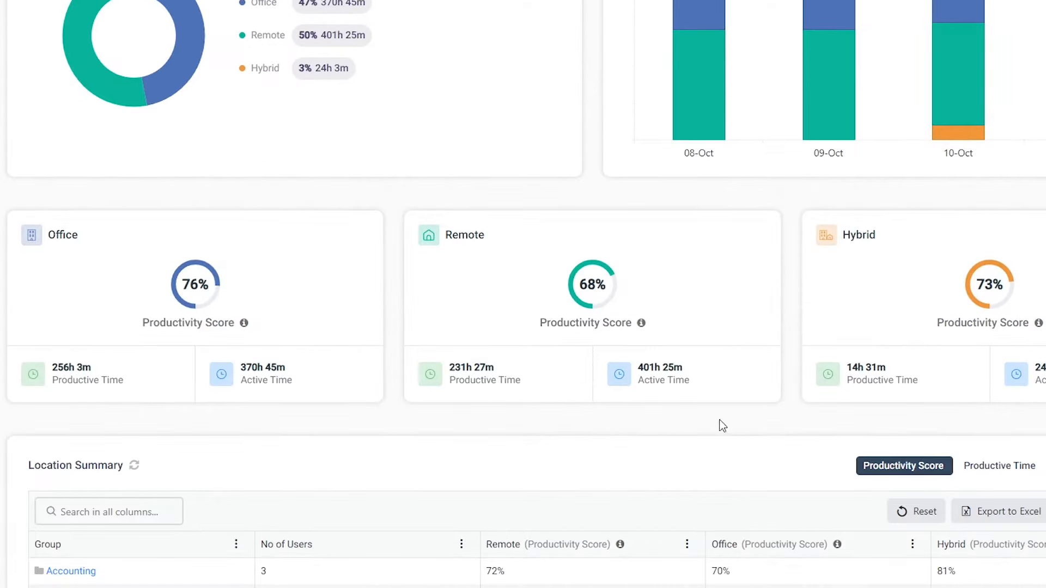
pyautogui.scroll(-3)
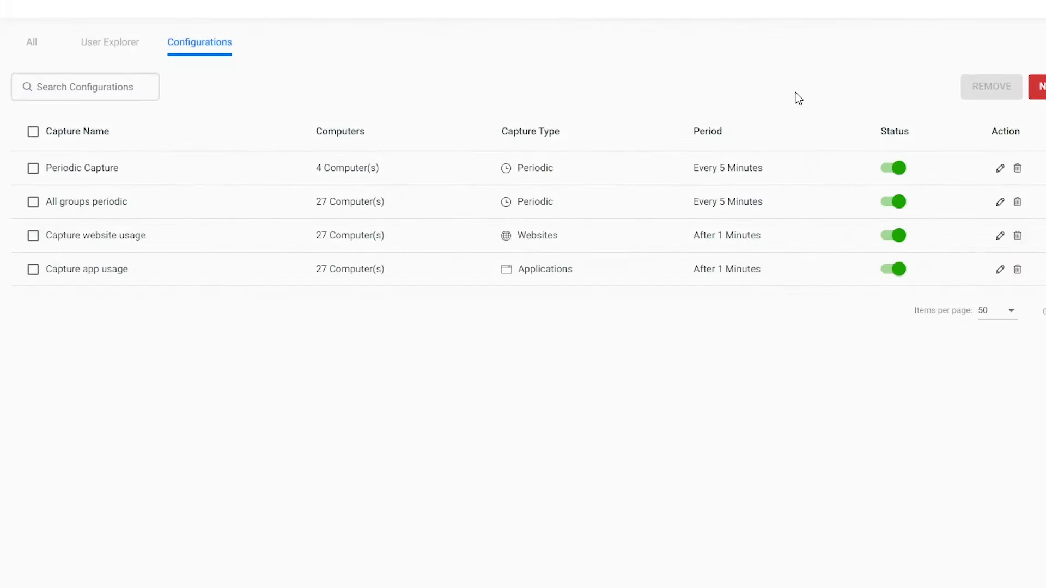
# Start a new screenshot configuration, grant all BrowseReporter permissions, and show the Users folder apps
pyautogui.click(1041, 86)
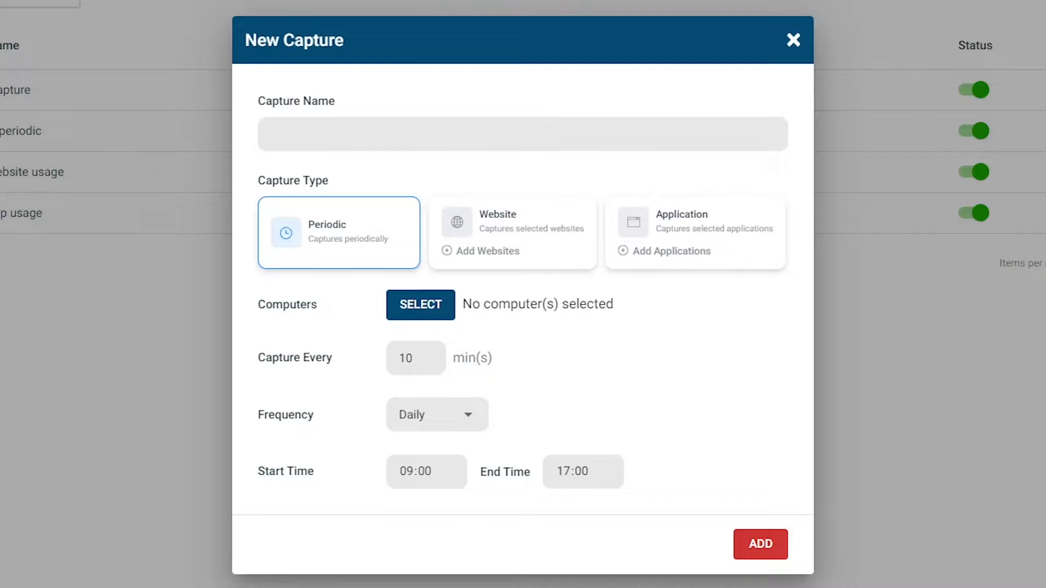
pyautogui.moveTo(730, 42)
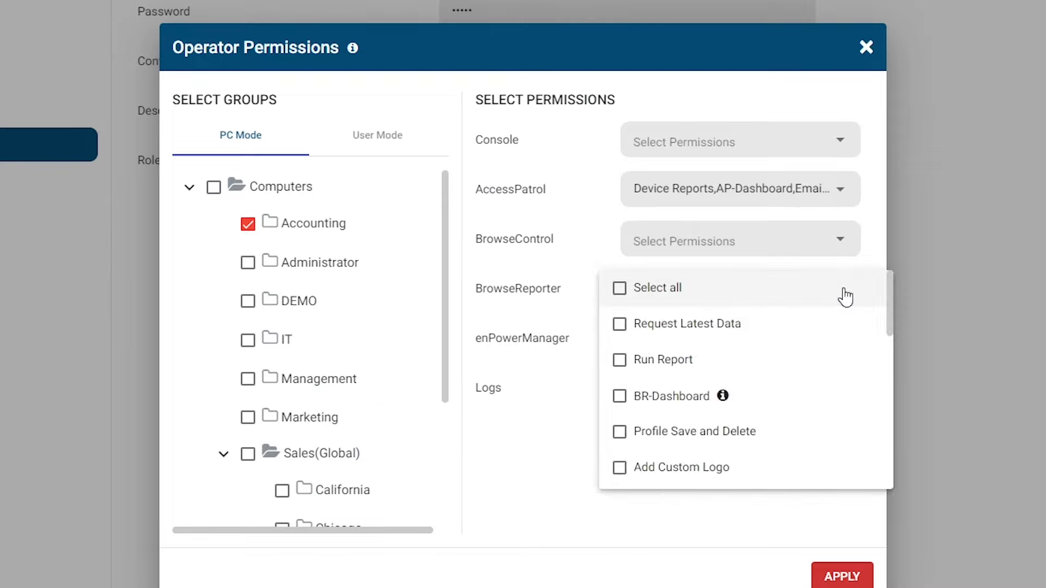
pyautogui.click(619, 360)
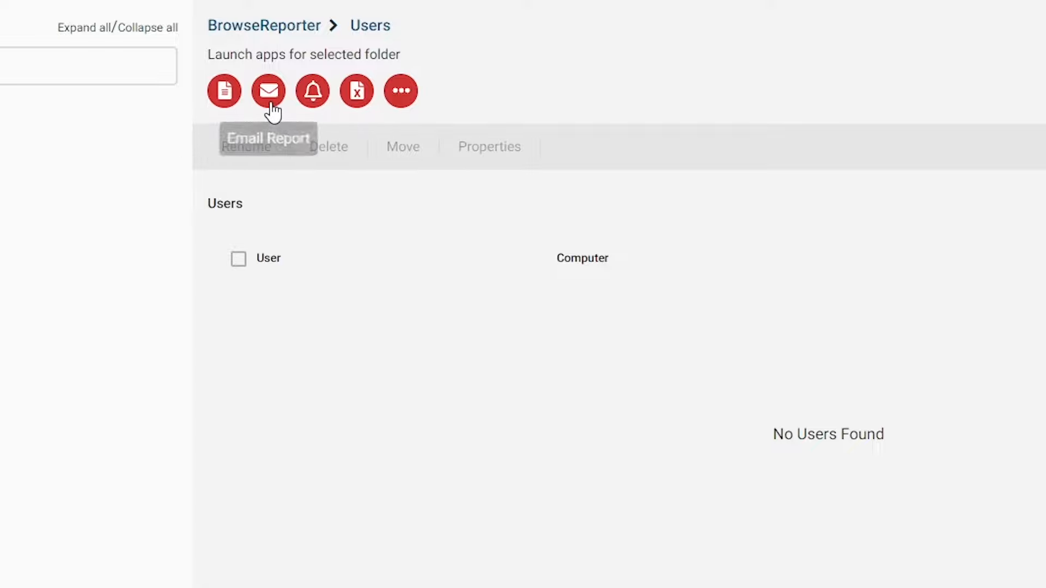
pyautogui.moveTo(312, 104)
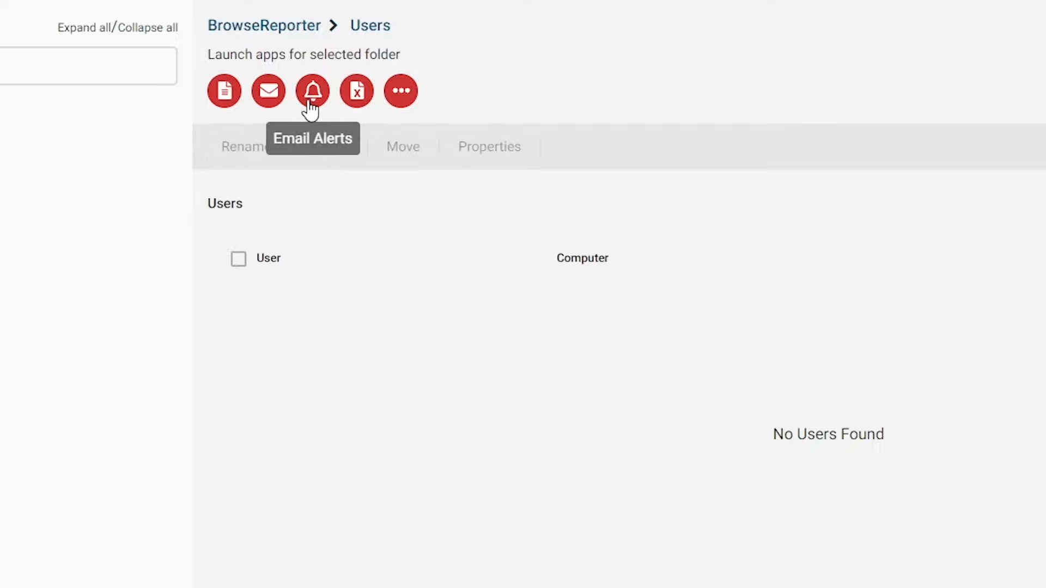
pyautogui.click(312, 91)
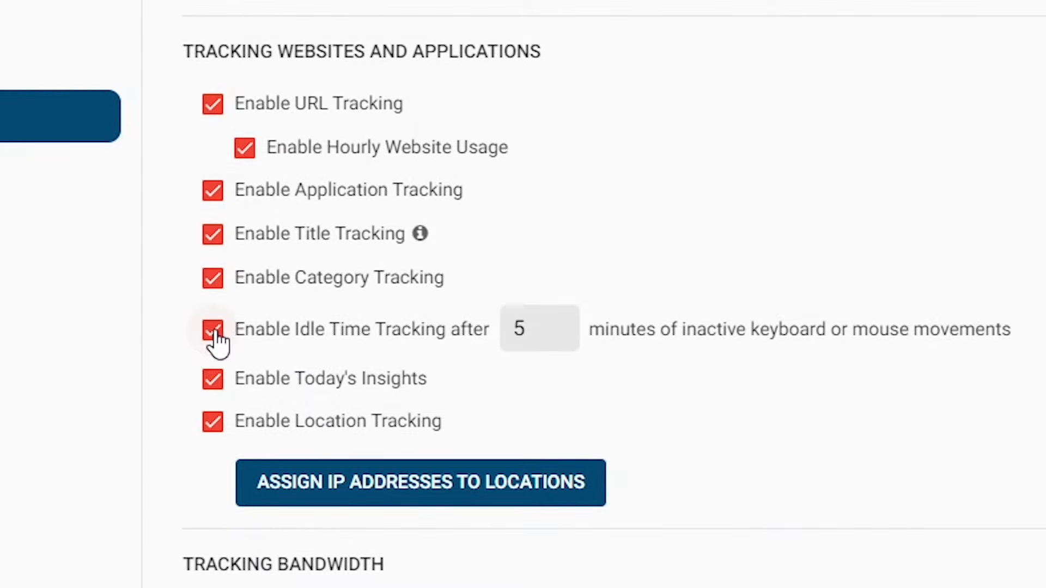
# Turn off Enable Idle Time Tracking and toggle Enable Location Tracking
pyautogui.click(212, 329)
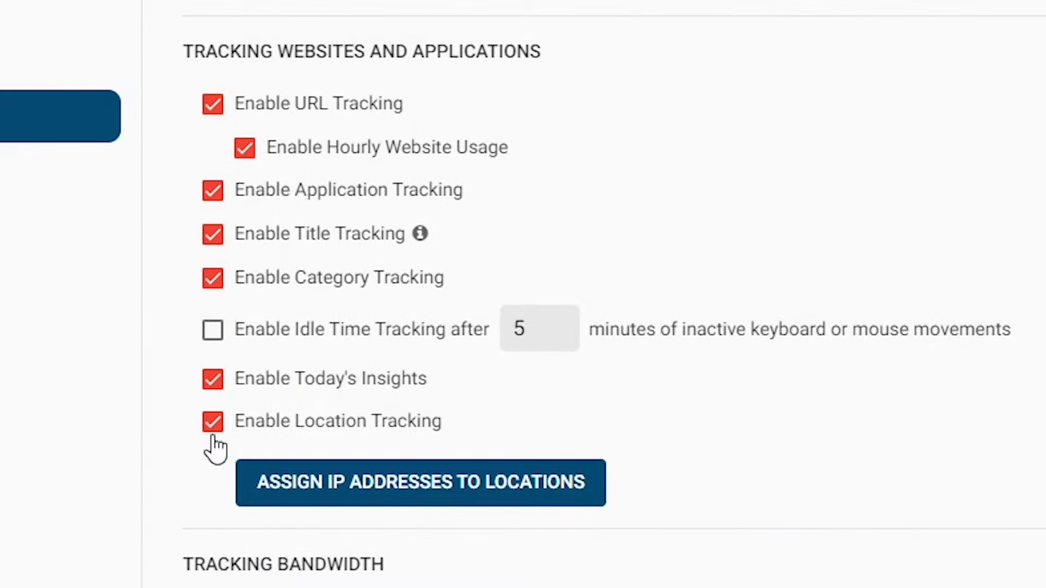
pyautogui.click(211, 423)
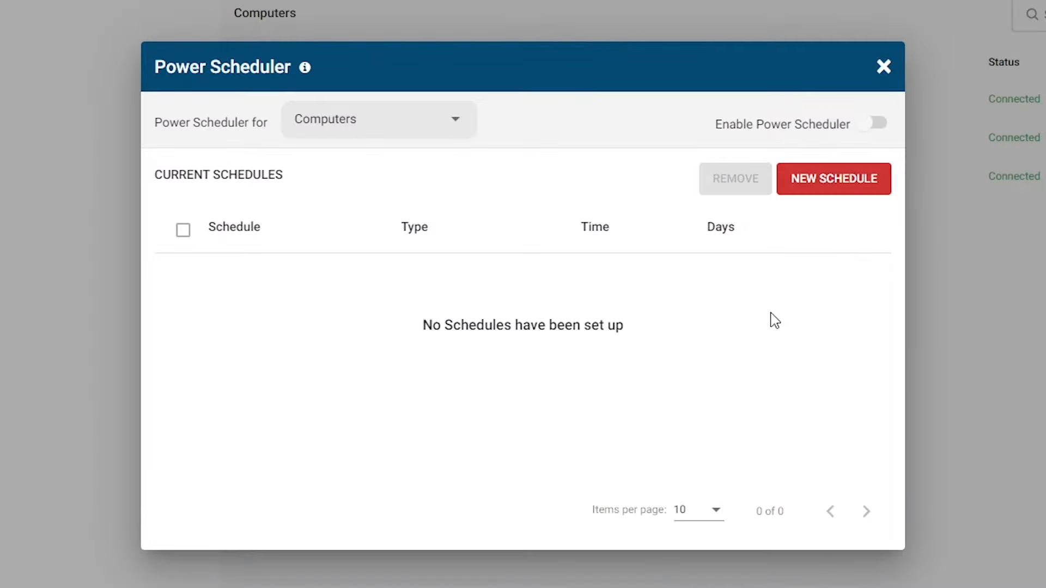
# Start a new power schedule, then choose Shutdown from Power Commands for a checked computer
pyautogui.click(834, 178)
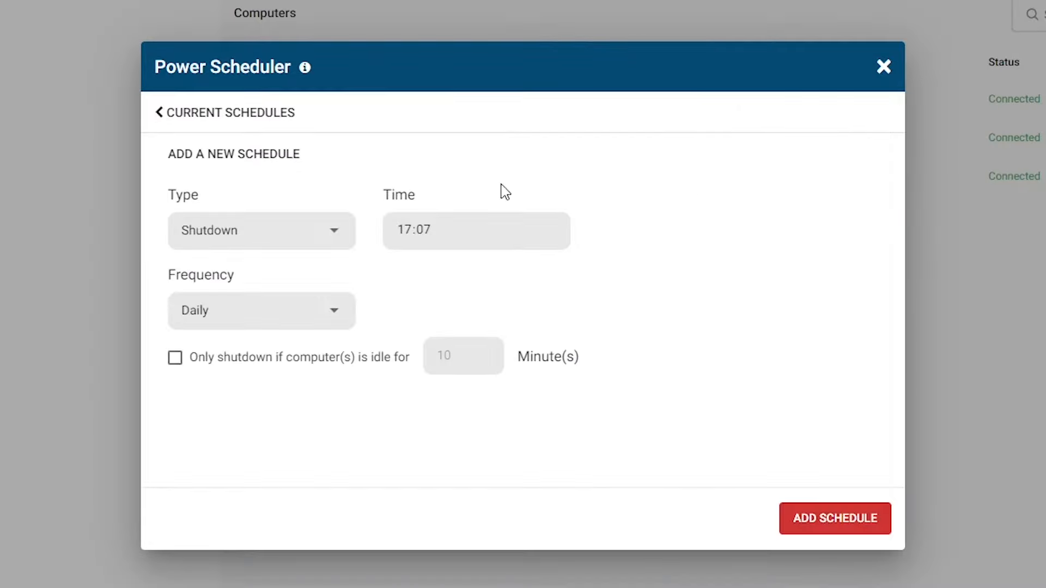
pyautogui.click(403, 229)
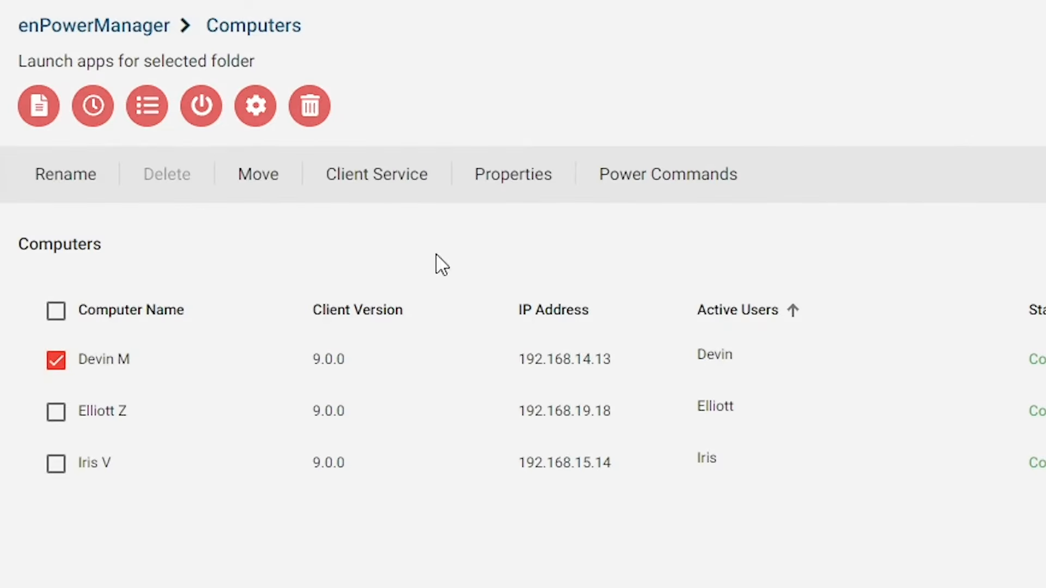
pyautogui.click(667, 174)
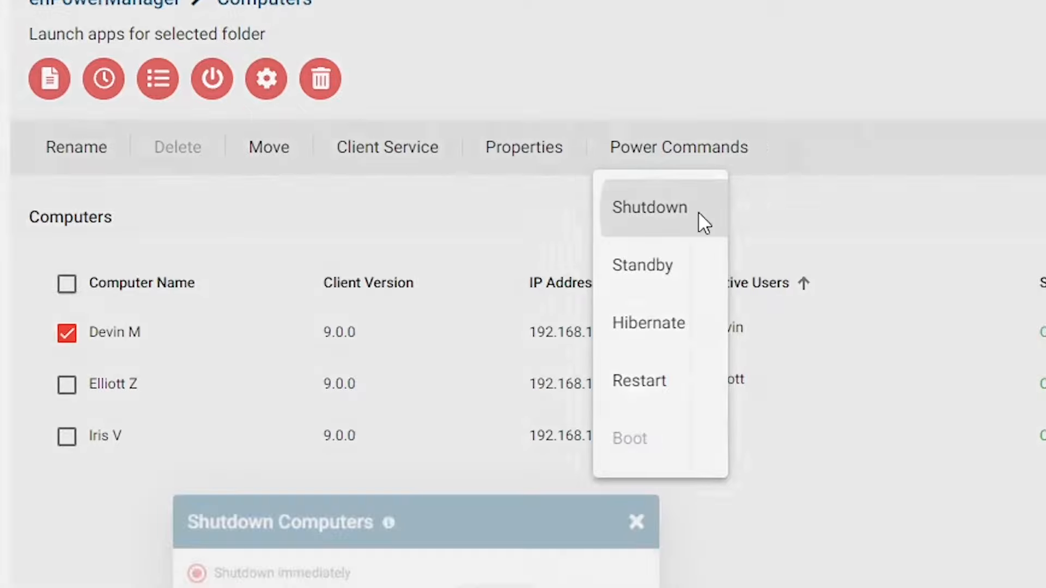
pyautogui.click(650, 207)
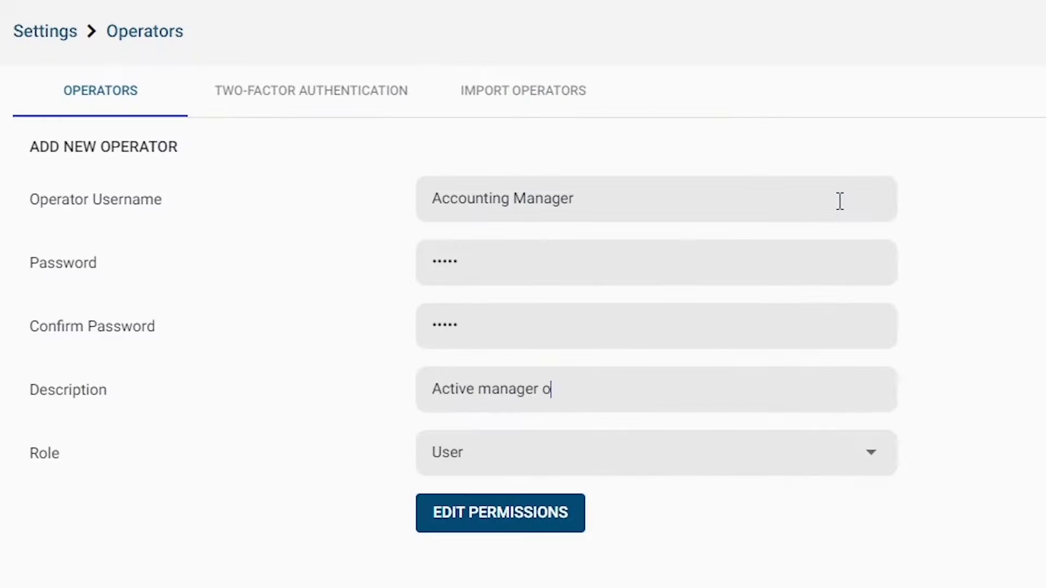
# Describe the Accounting Manager operator, give it the User role and all Console permissions
pyautogui.write('f the accounting depart')
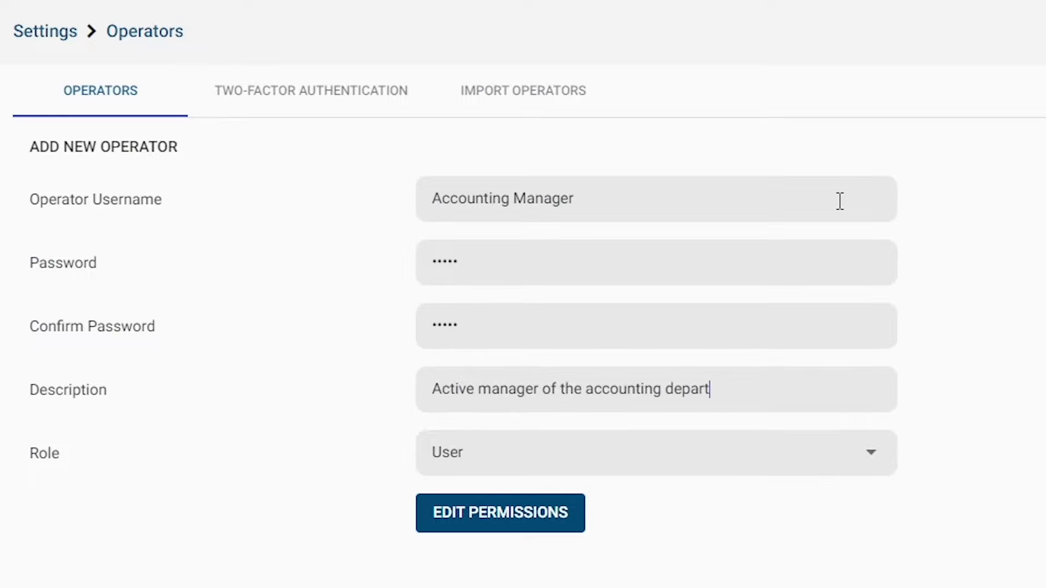
pyautogui.click(655, 453)
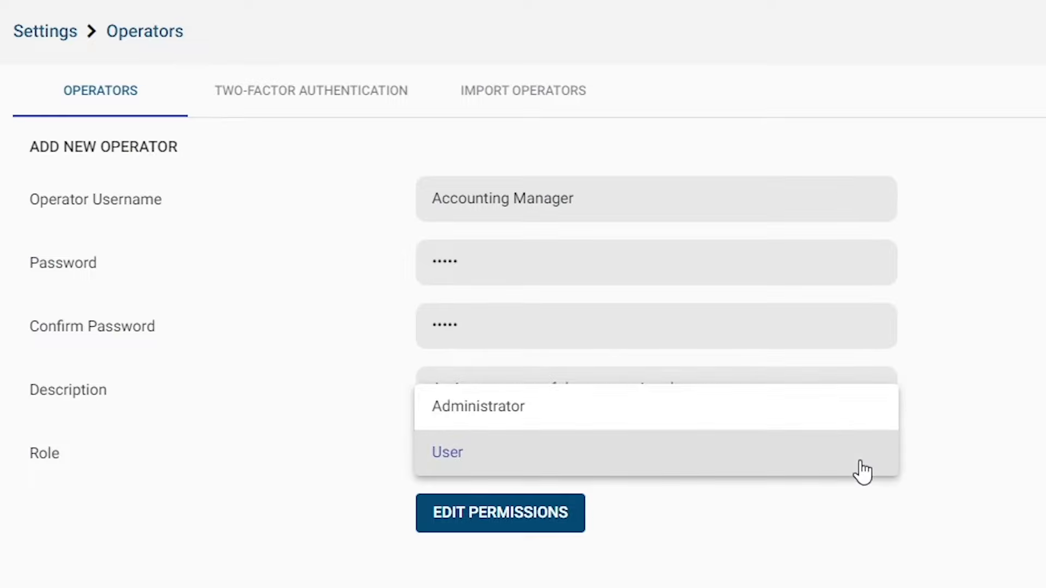
pyautogui.click(447, 452)
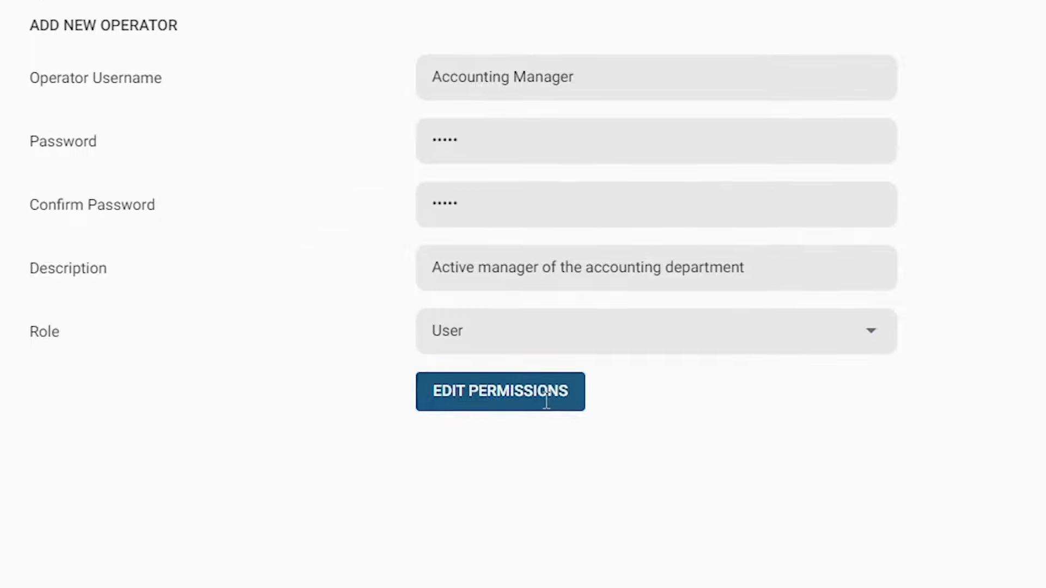
pyautogui.click(497, 391)
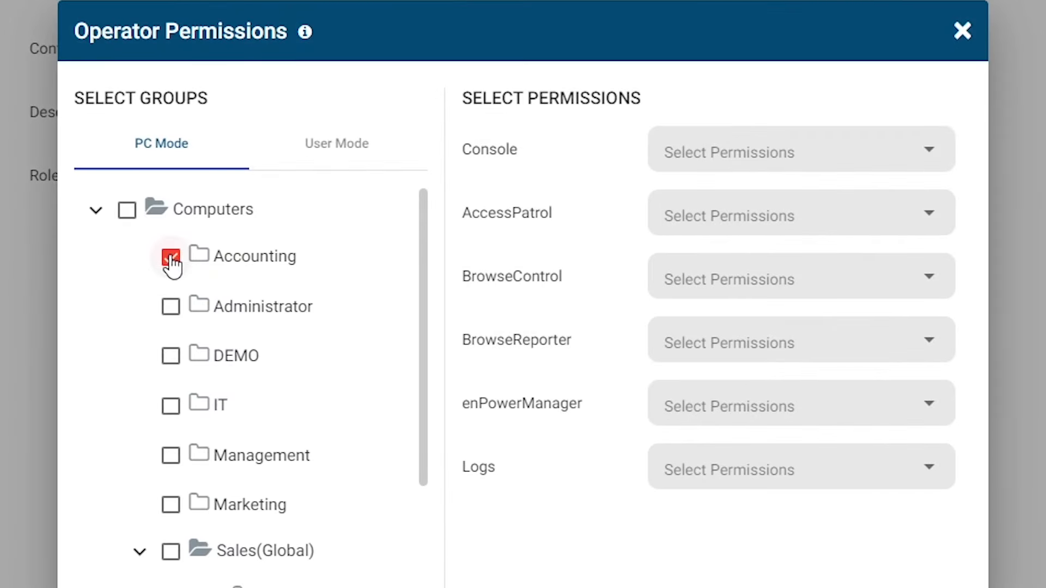
pyautogui.click(800, 149)
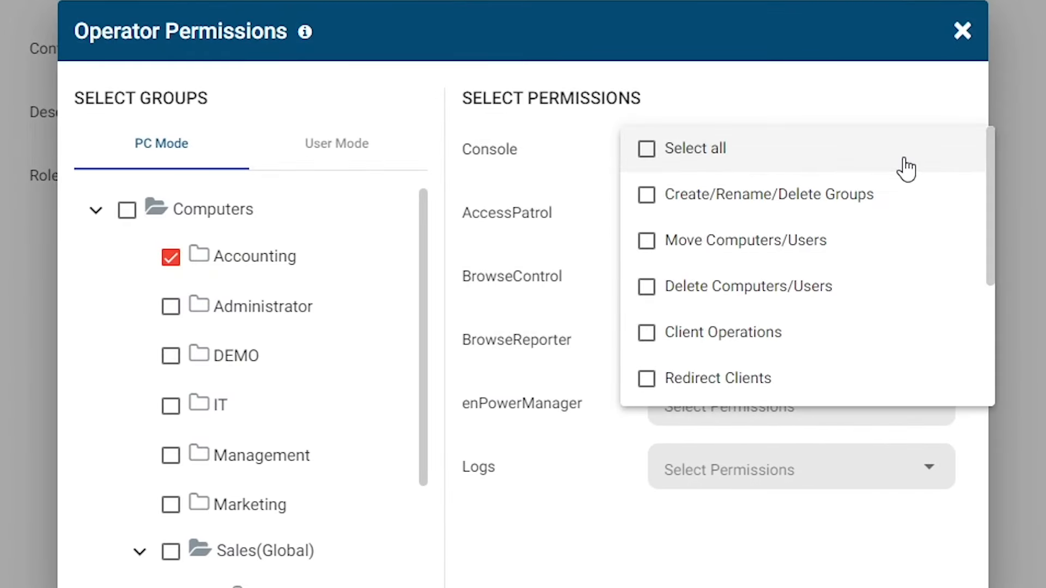
pyautogui.click(935, 152)
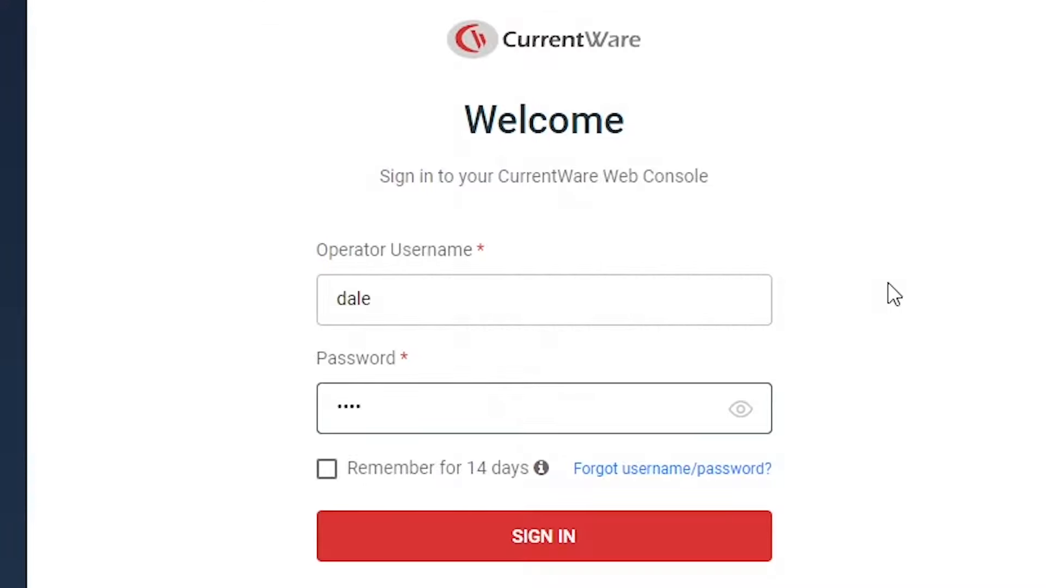
# Sign in to the console and review the login activity and audit logs
pyautogui.click(545, 536)
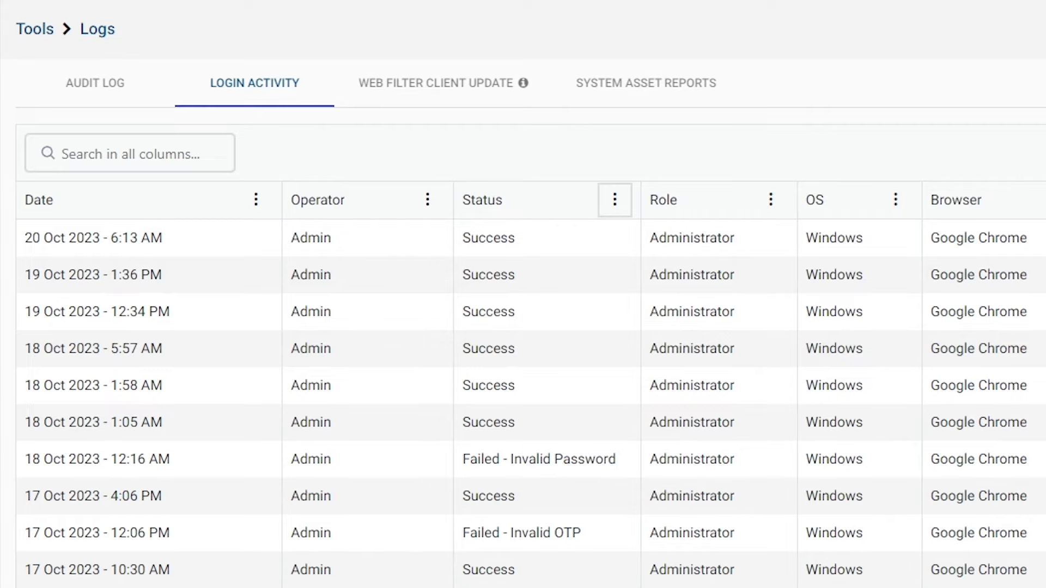
pyautogui.click(94, 83)
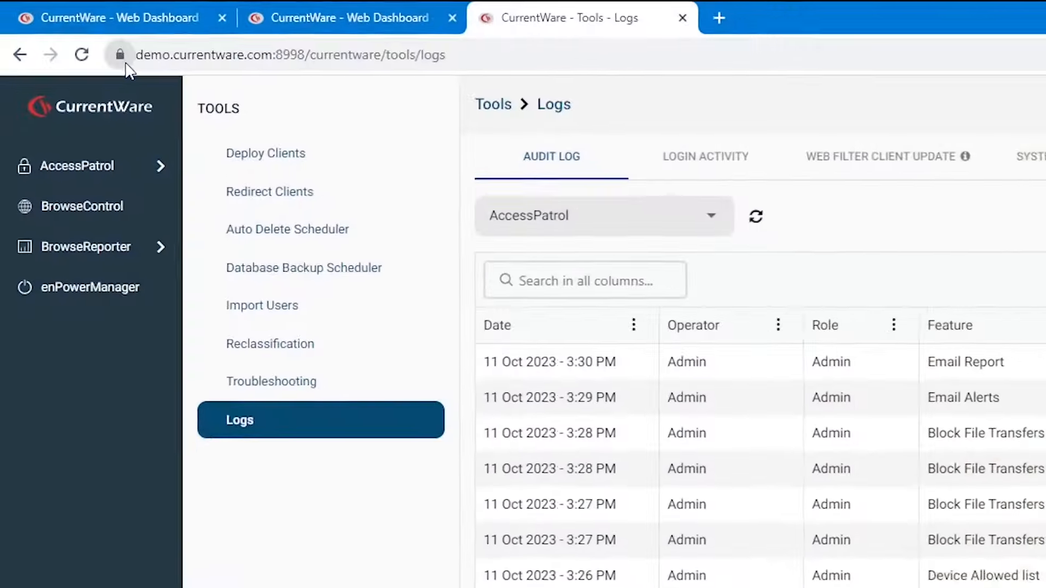
# Enable the Auto Delete Scheduler for data and automatic screenshot deletion
pyautogui.click(119, 55)
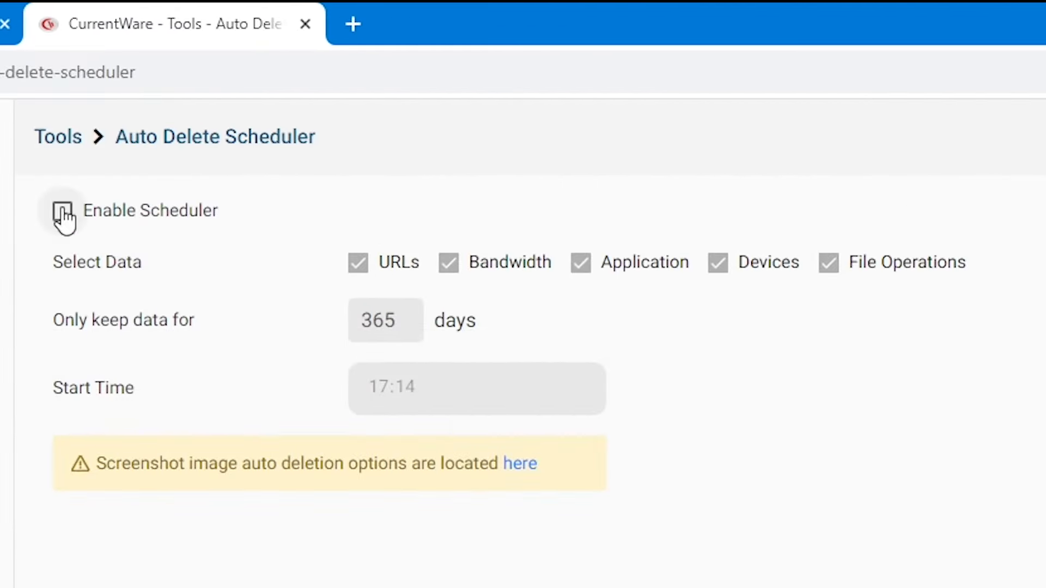
pyautogui.click(521, 463)
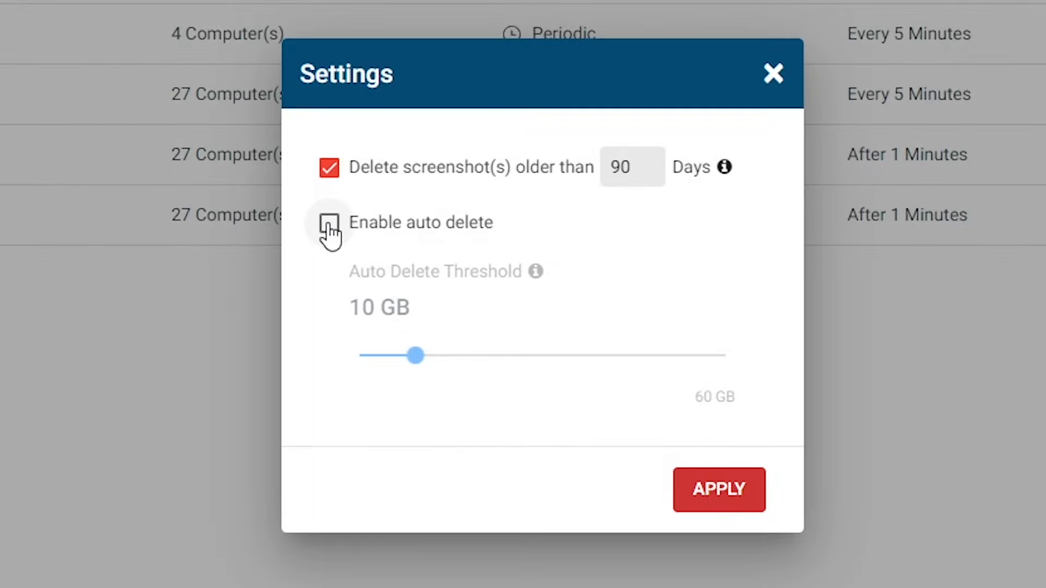
pyautogui.click(329, 222)
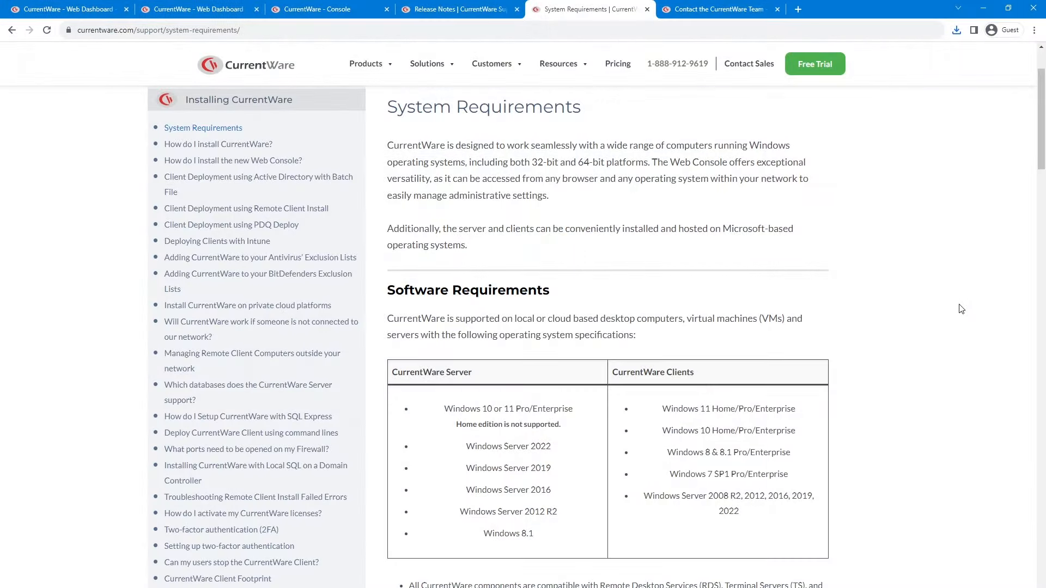
# Review System Requirements and download the new 9.0.1 release
pyautogui.scroll(-3)
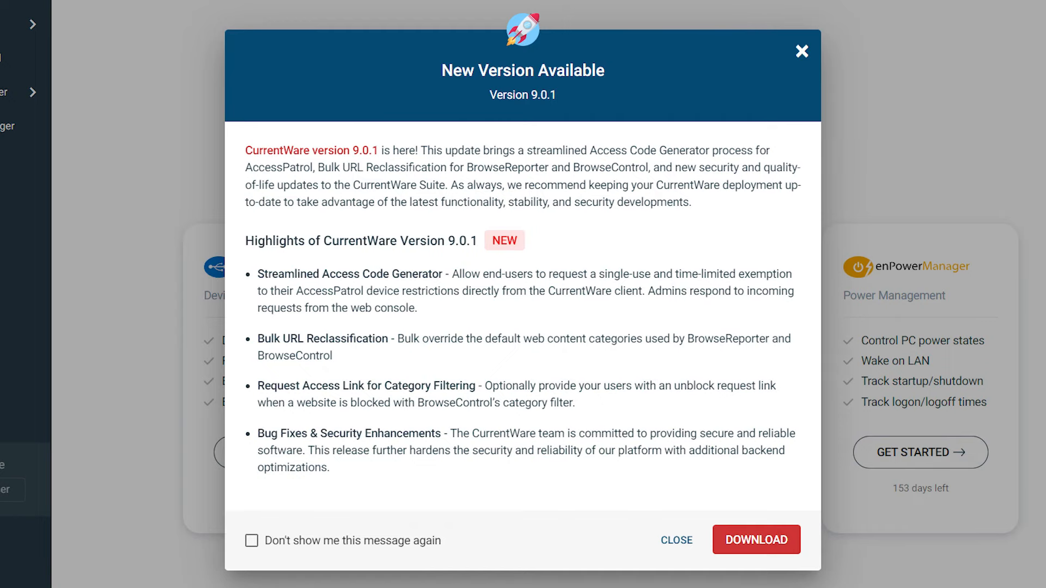
pyautogui.click(757, 539)
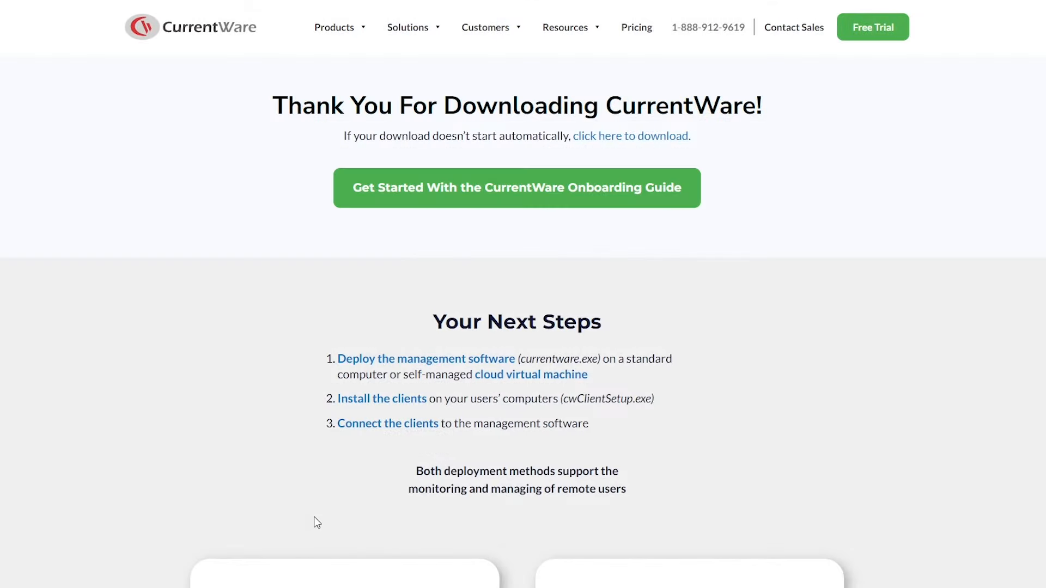